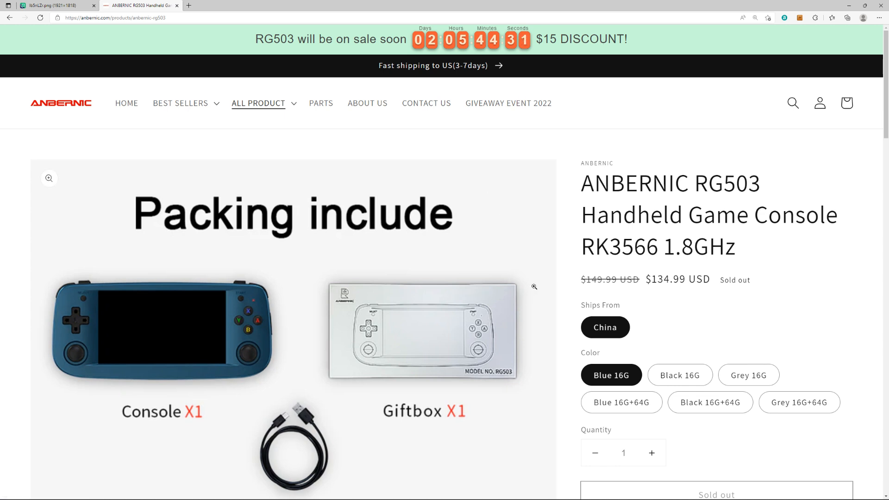
pyautogui.moveTo(577, 307)
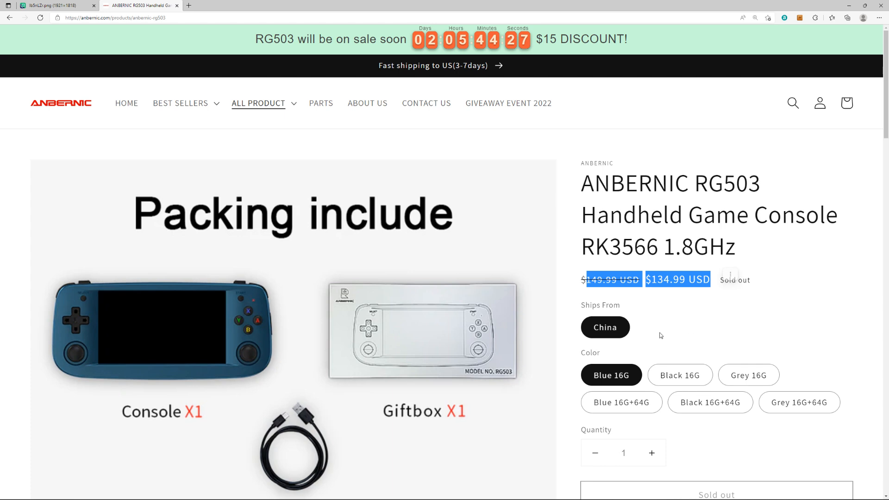
# Step: Scroll to the RG503 specifications and highlight the 960*544 screen resolution
pyautogui.scroll(-3)
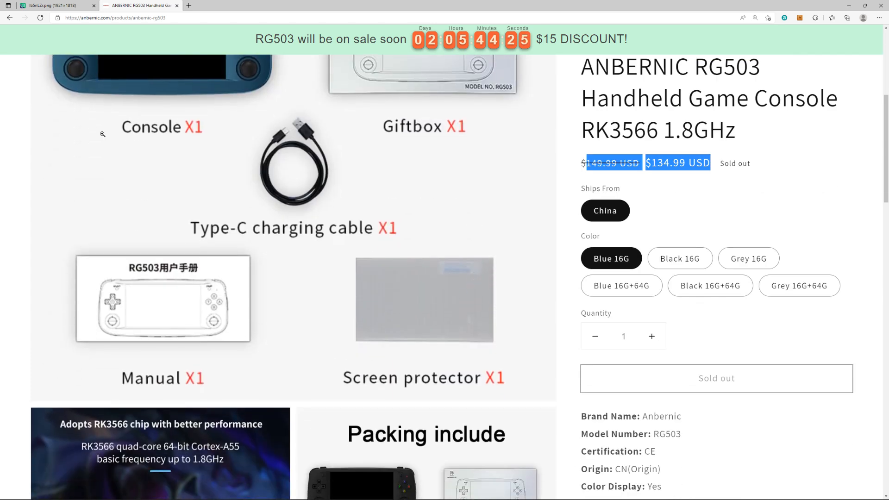
pyautogui.scroll(3)
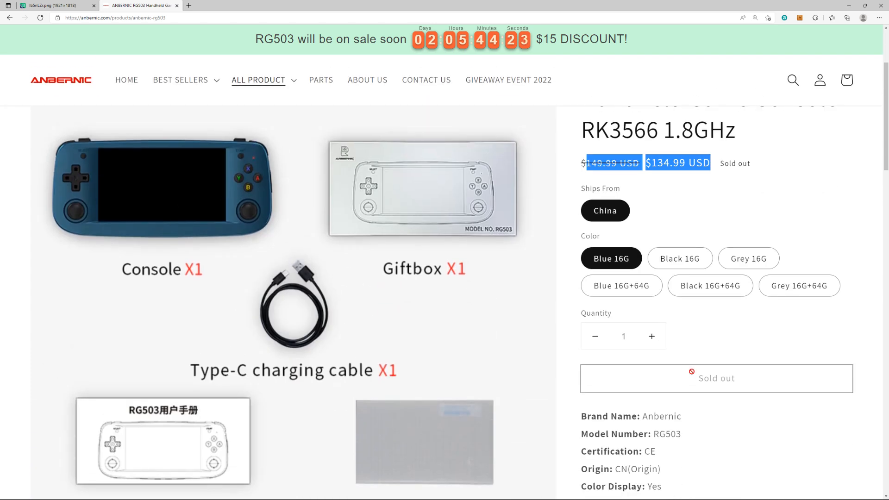
pyautogui.scroll(-3)
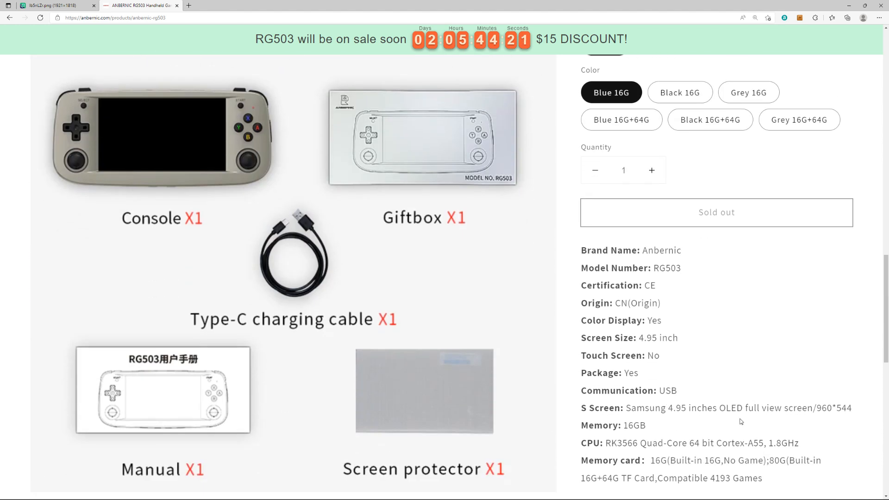
pyautogui.scroll(-3)
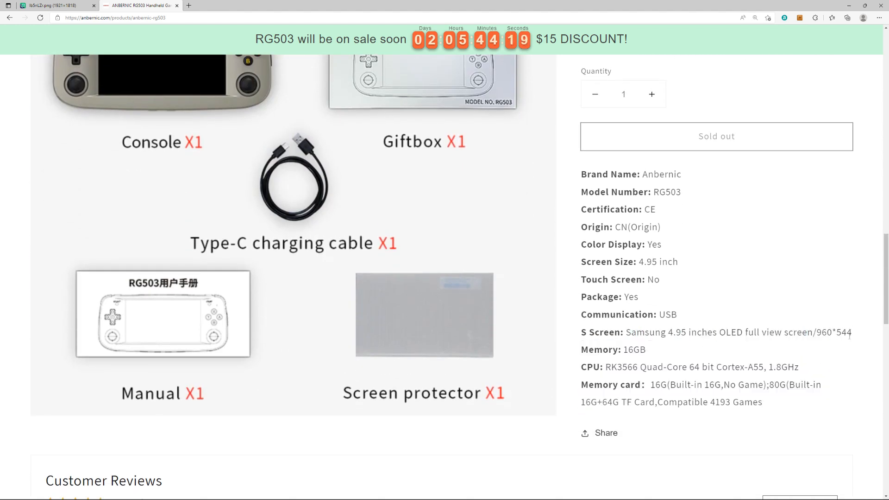
pyautogui.doubleClick(822, 333)
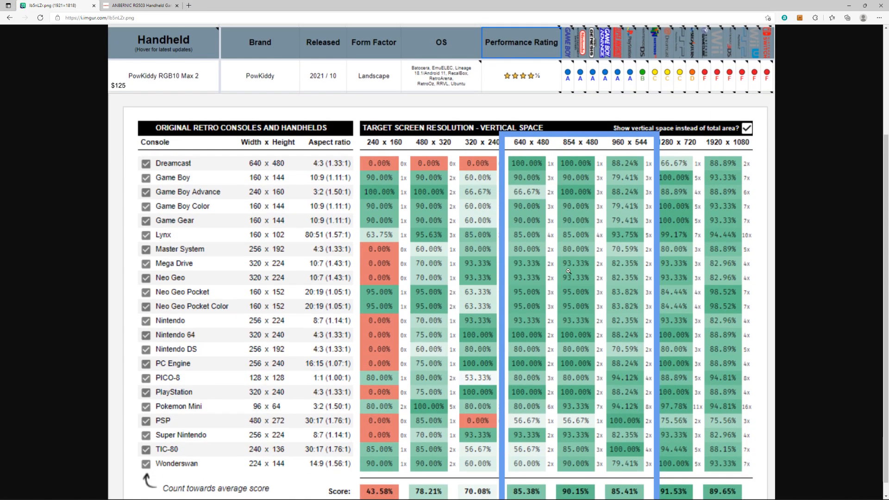
pyautogui.scroll(3)
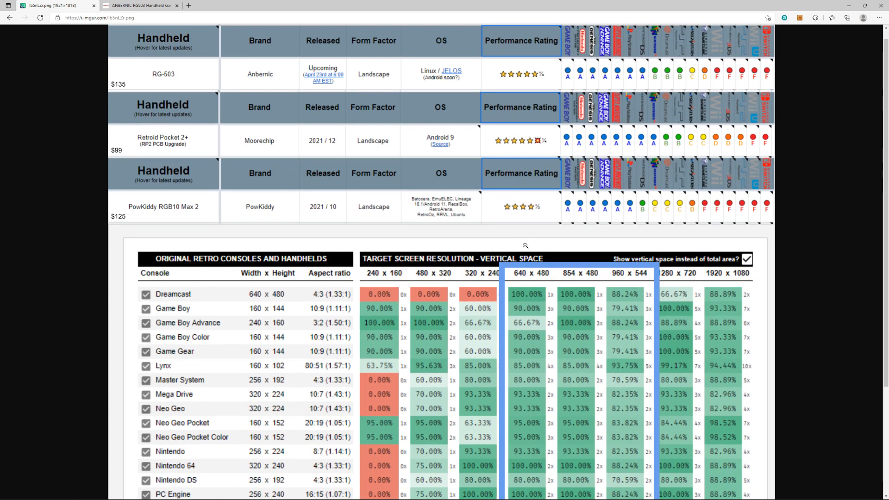
pyautogui.scroll(3)
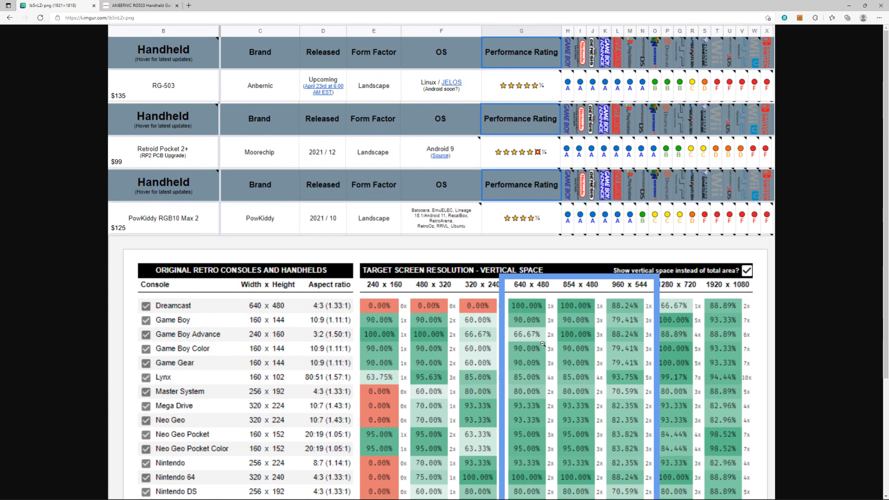
pyautogui.moveTo(596, 341)
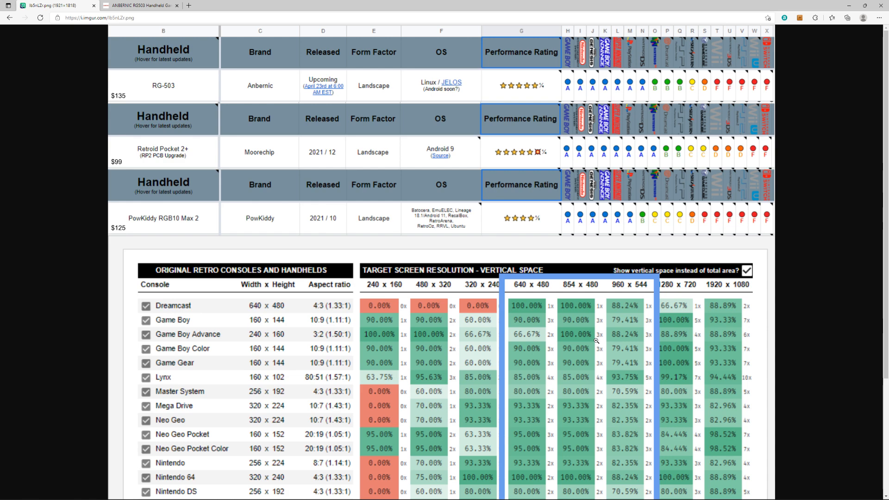
pyautogui.scroll(-3)
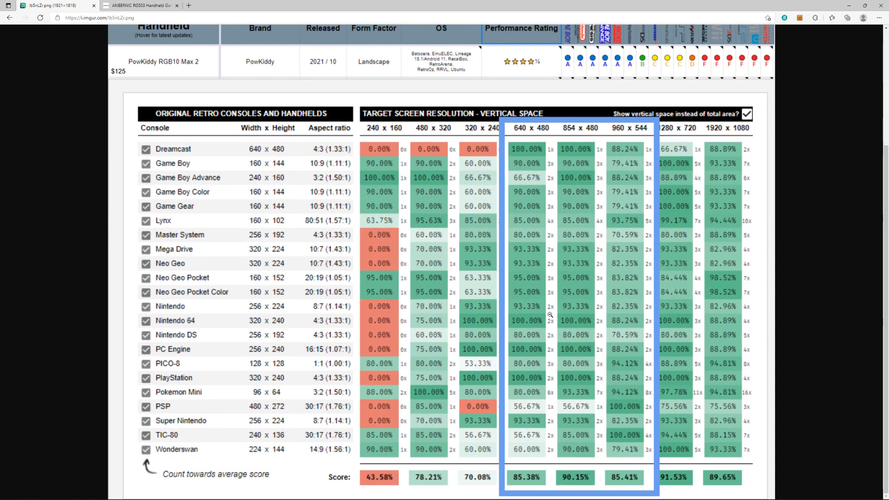
pyautogui.scroll(3)
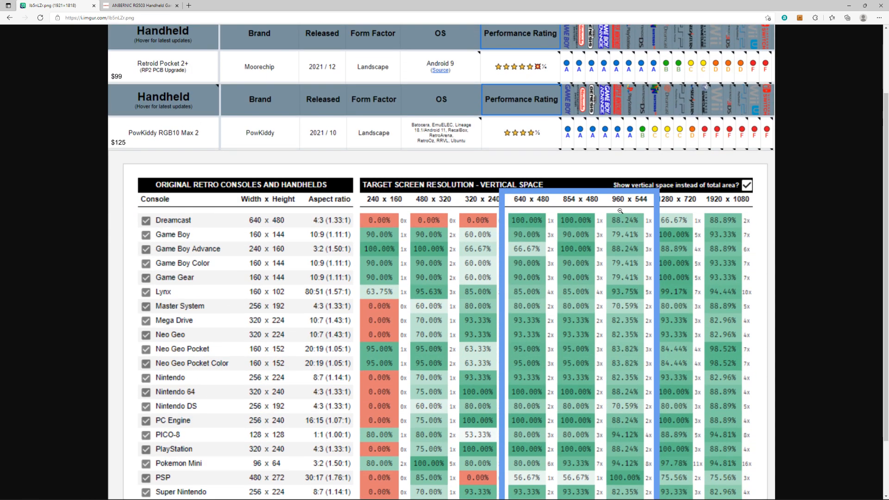
pyautogui.moveTo(627, 270)
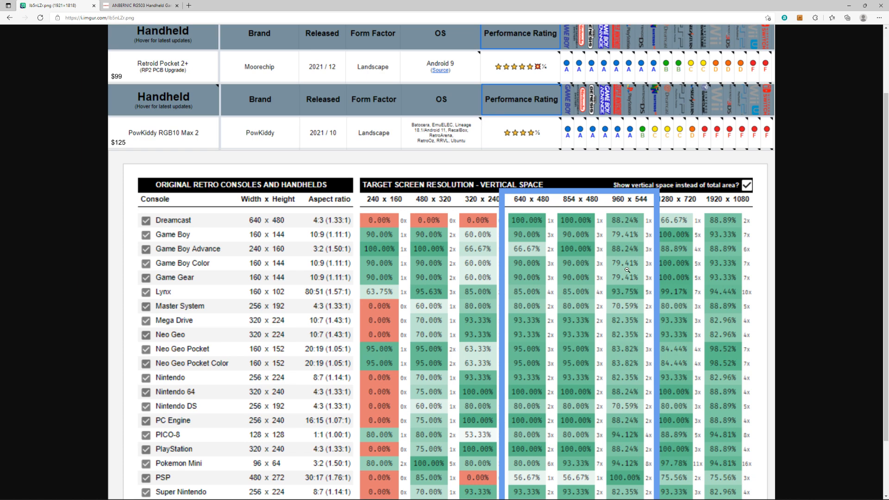
pyautogui.scroll(-3)
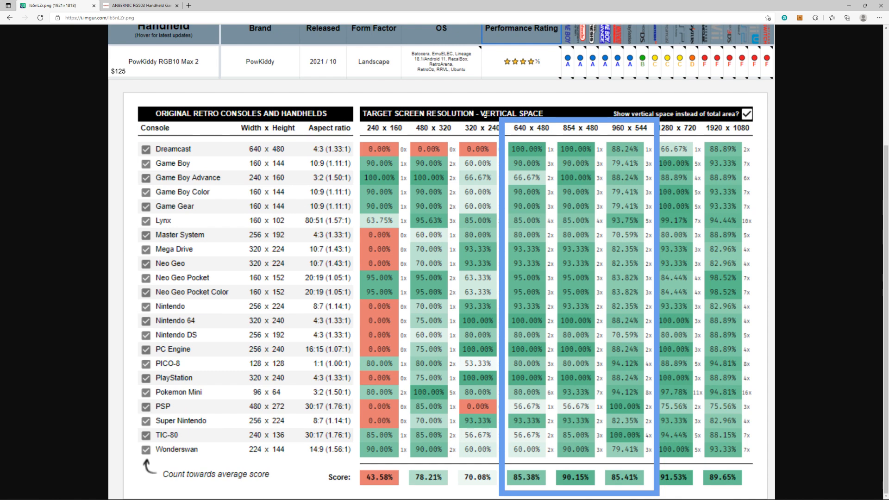
pyautogui.scroll(-3)
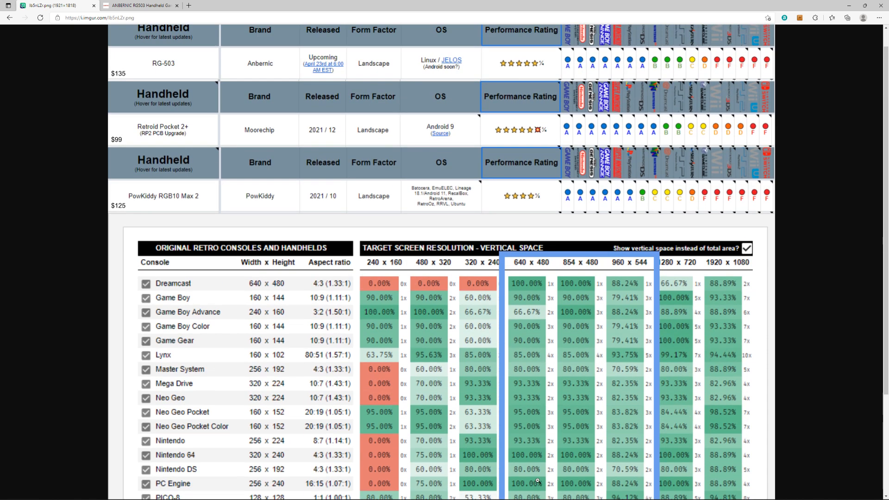
pyautogui.scroll(-3)
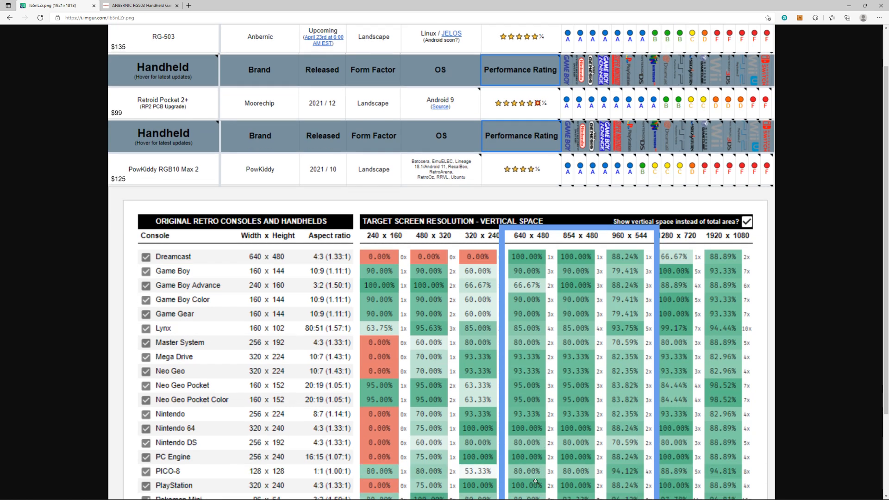
pyautogui.scroll(-3)
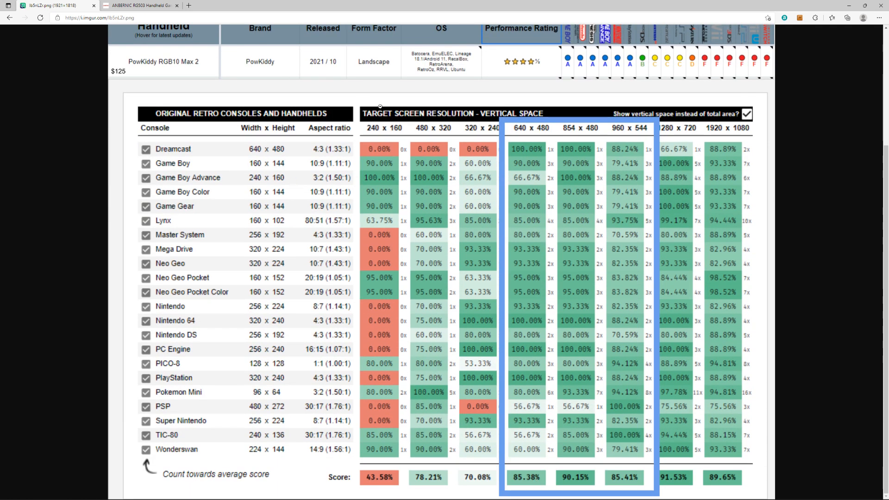
pyautogui.moveTo(564, 366)
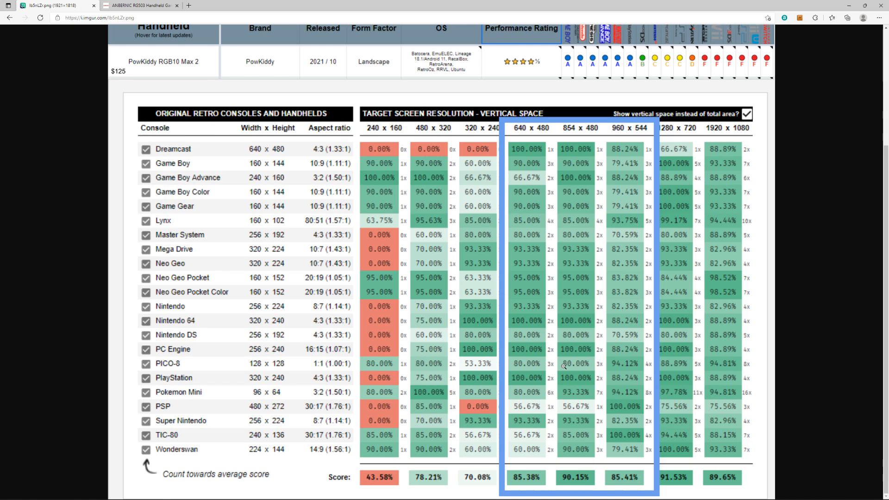
pyautogui.scroll(3)
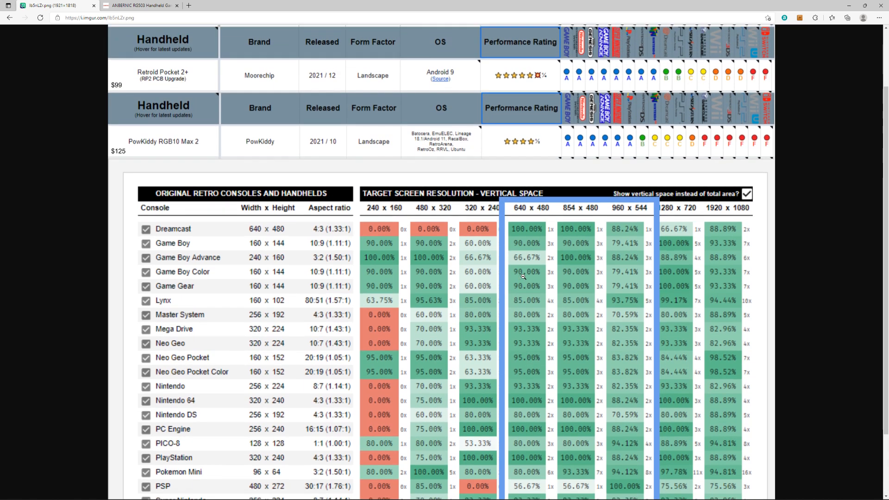
pyautogui.scroll(3)
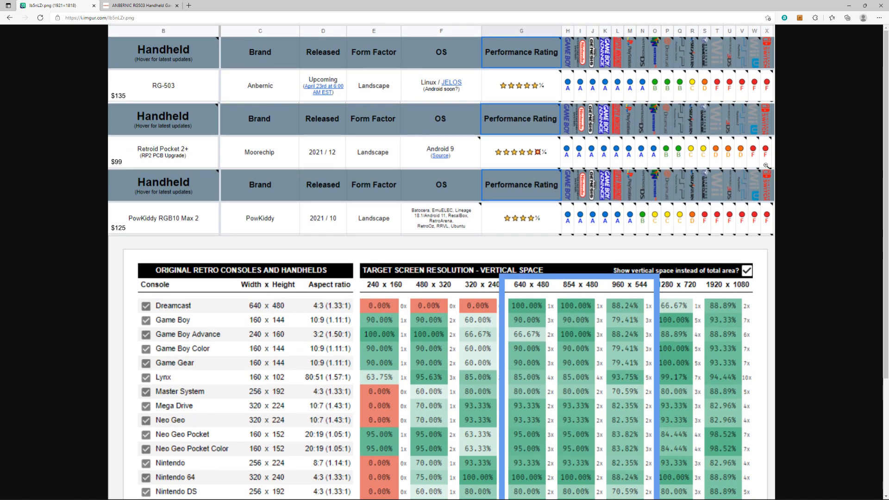
pyautogui.click(140, 5)
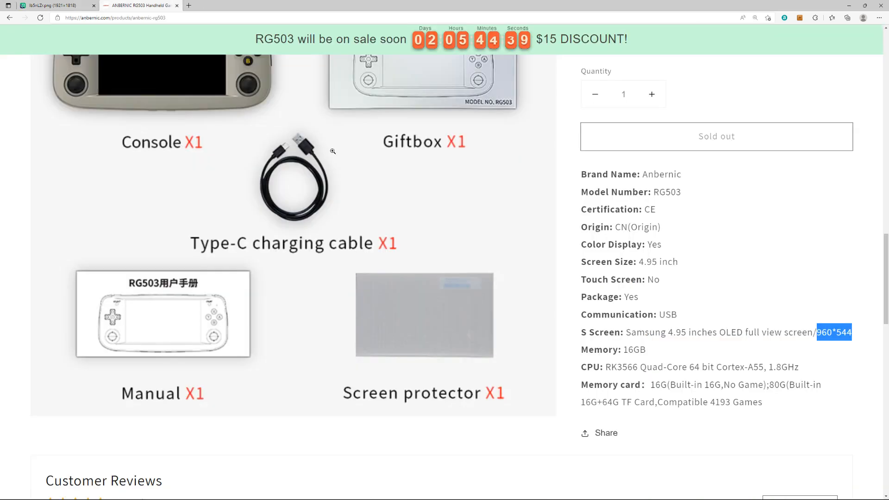
pyautogui.scroll(3)
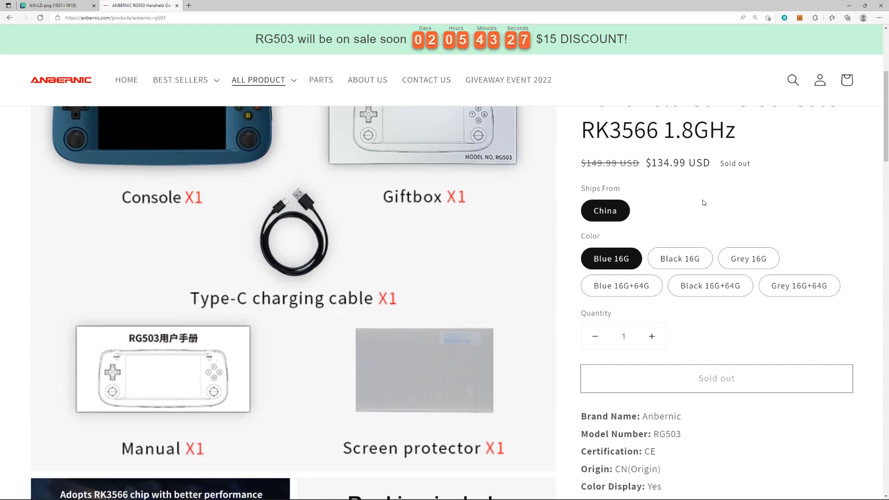
pyautogui.scroll(3)
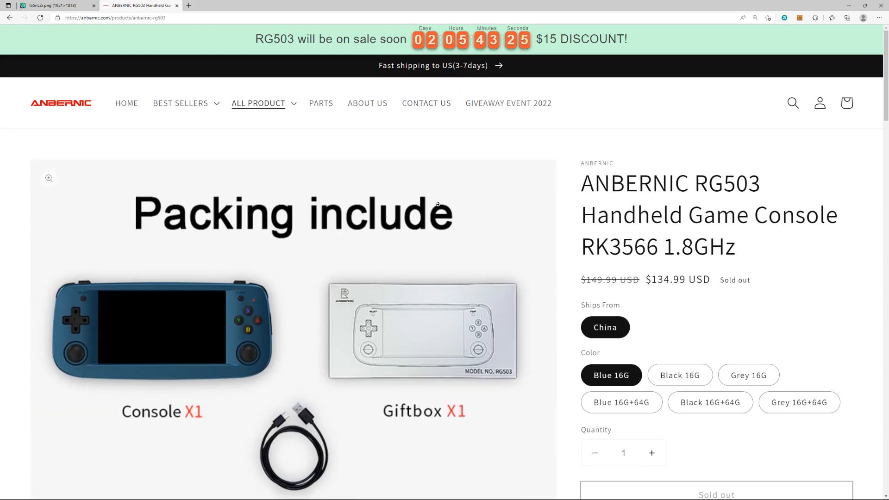
pyautogui.moveTo(420, 126)
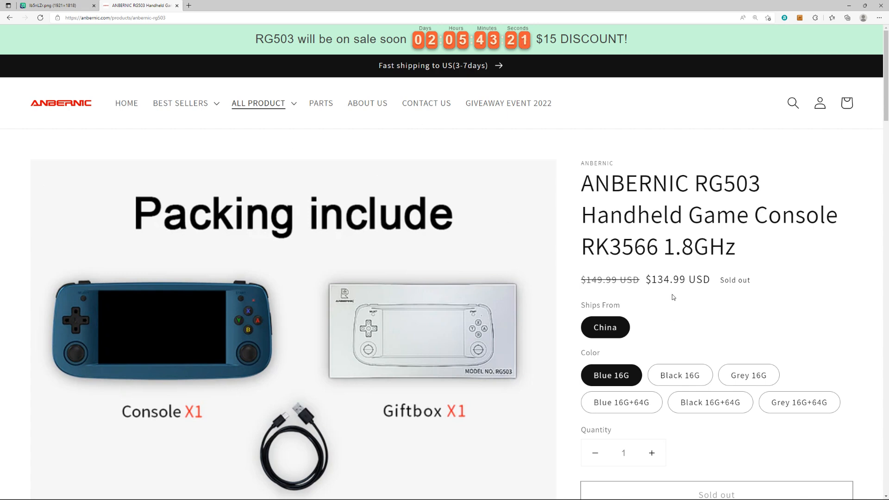
pyautogui.doubleClick(678, 280)
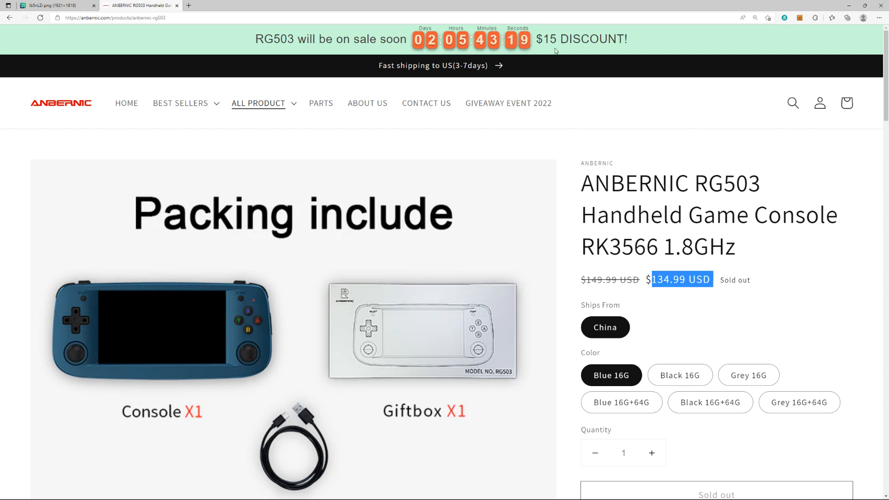
pyautogui.moveTo(596, 244)
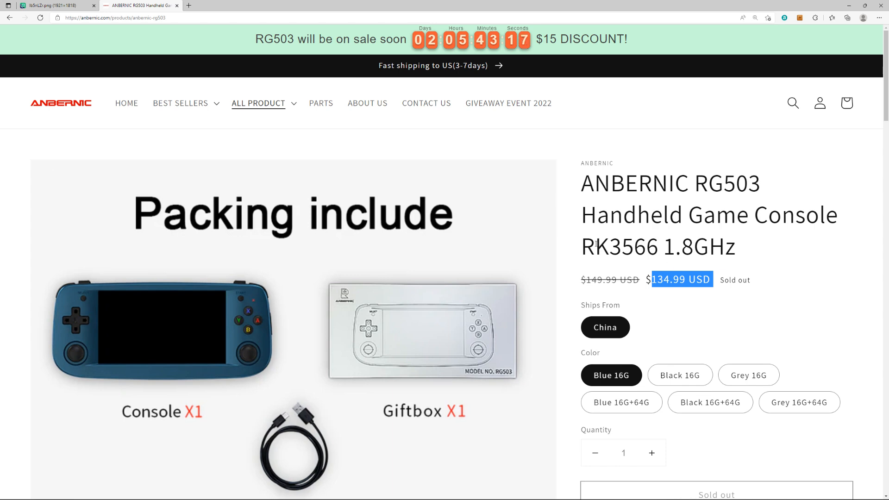
pyautogui.doubleClick(620, 246)
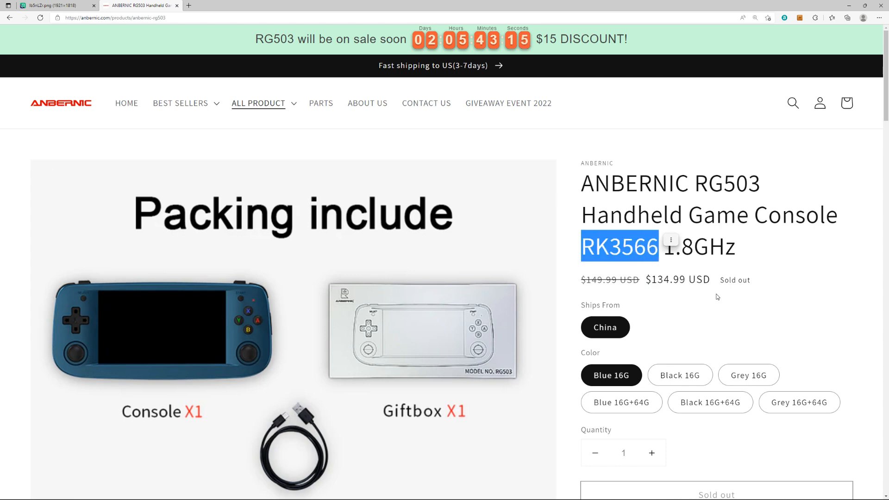
pyautogui.scroll(-3)
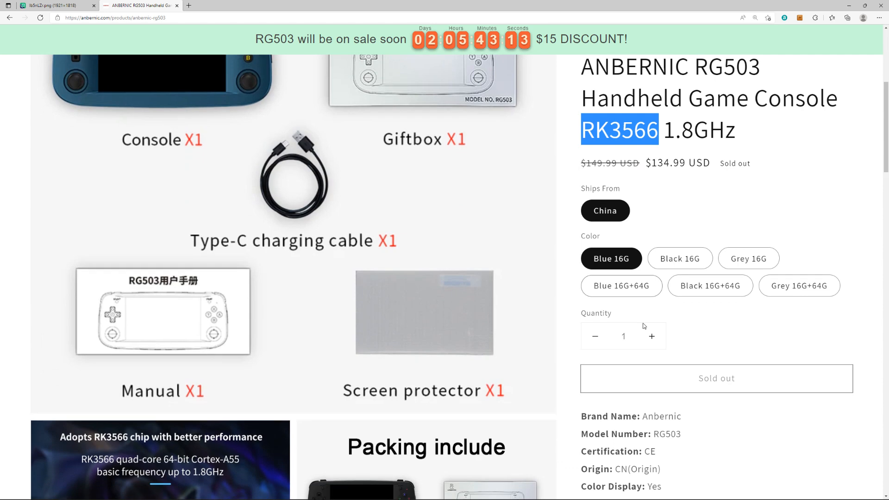
pyautogui.scroll(3)
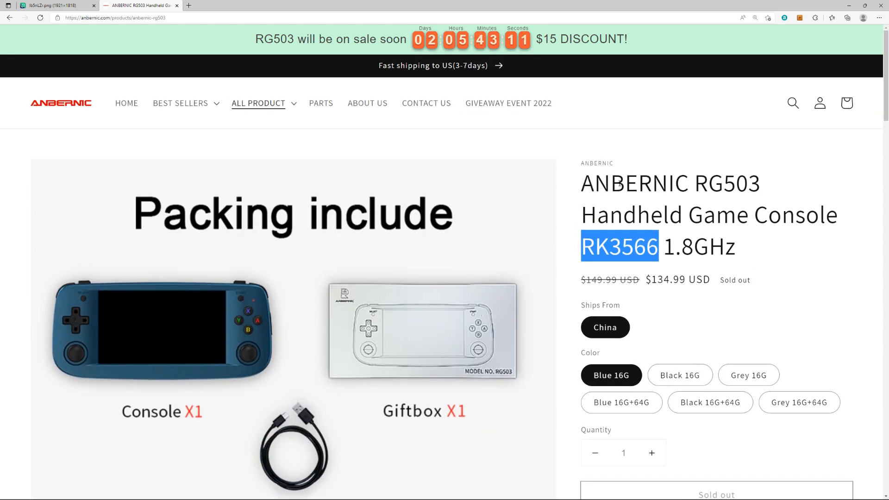
pyautogui.moveTo(663, 298)
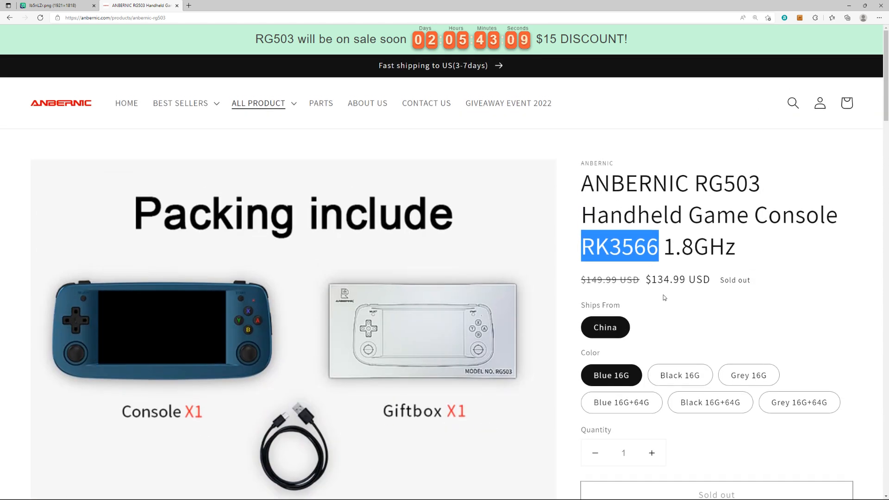
pyautogui.scroll(-3)
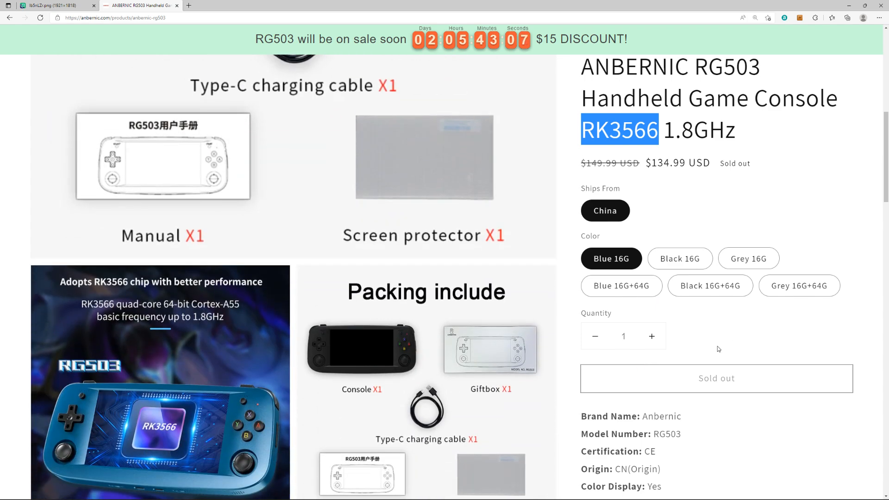
pyautogui.scroll(-3)
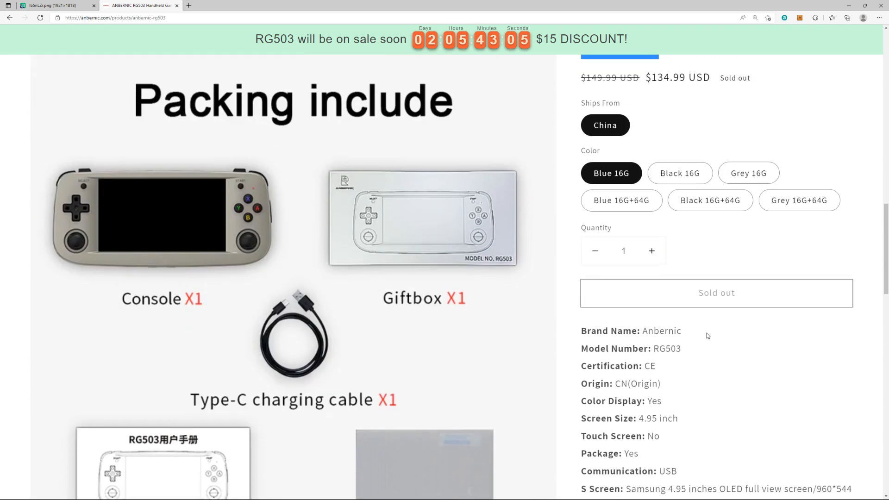
pyautogui.scroll(-3)
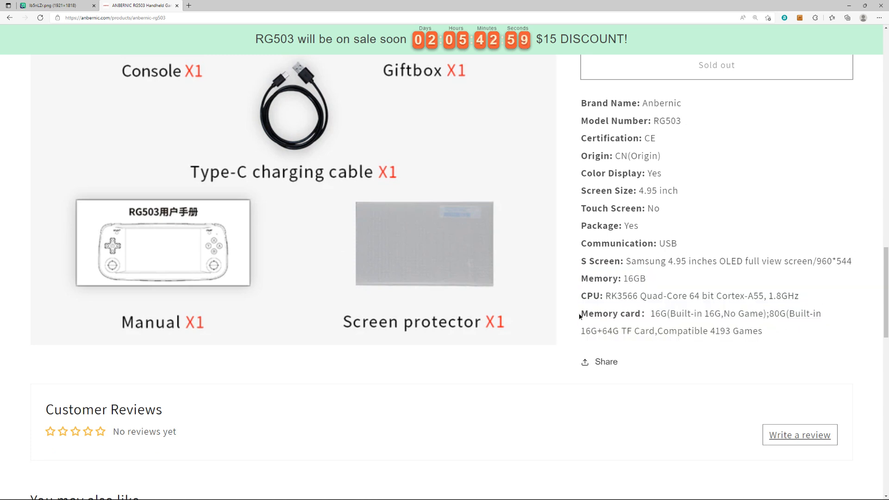
pyautogui.scroll(3)
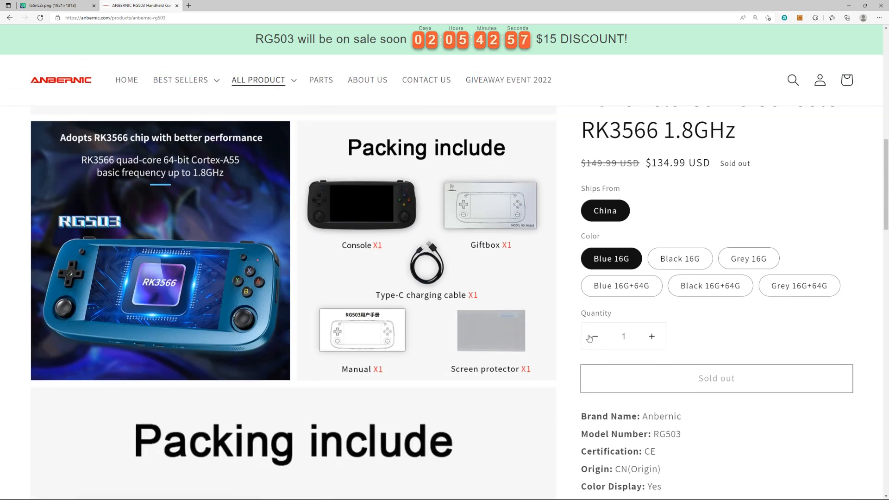
pyautogui.scroll(3)
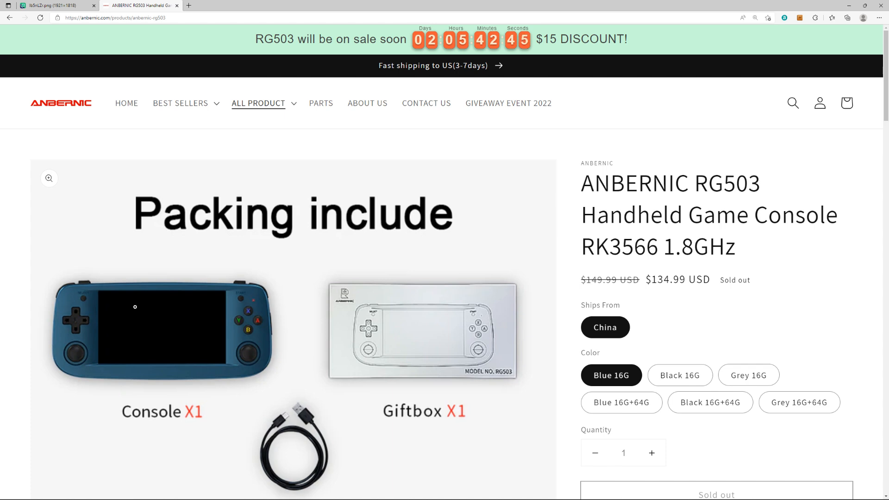
pyautogui.scroll(-3)
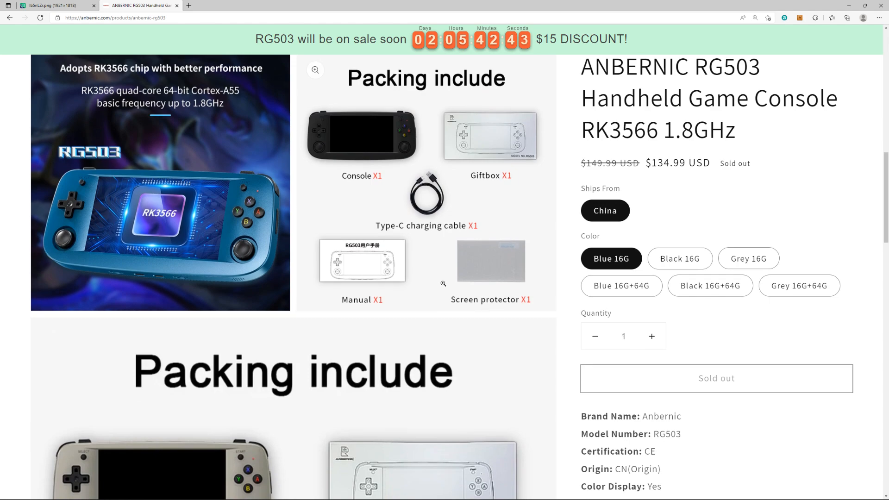
pyautogui.moveTo(413, 226)
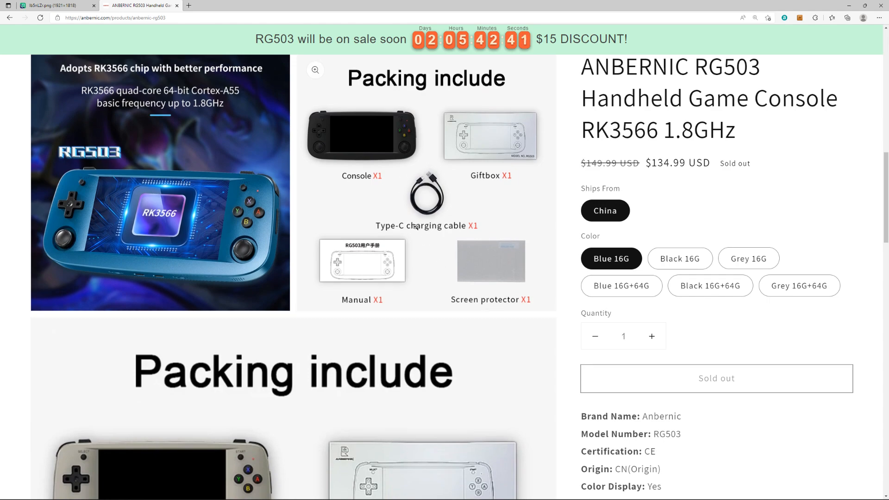
# Step: Browse the RG503 packing photos in the enlarged lightbox gallery, then return to the Imgur chart
pyautogui.click(315, 70)
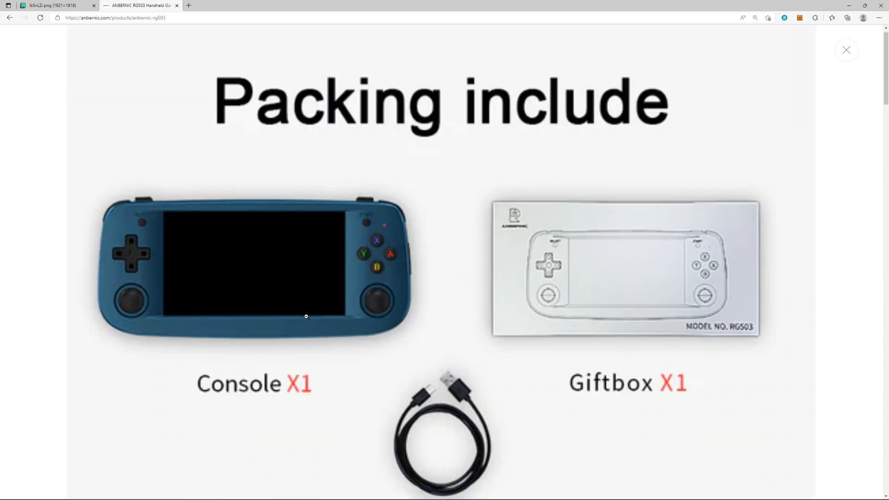
pyautogui.moveTo(159, 204)
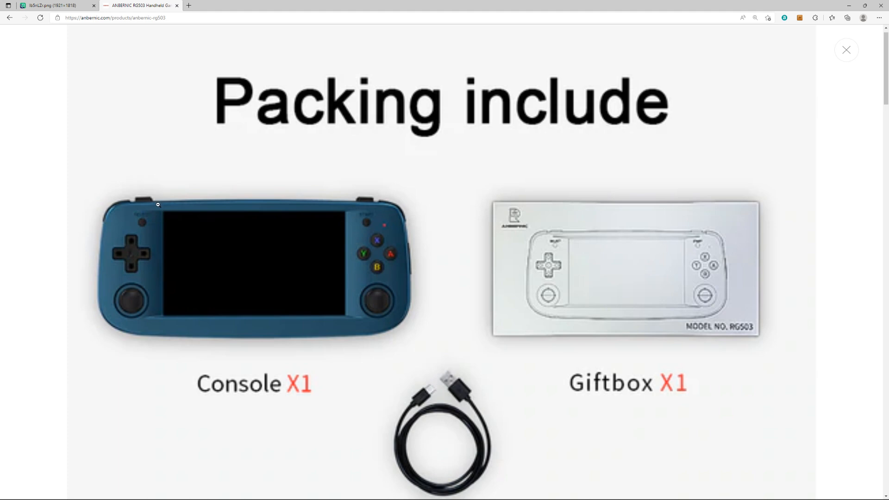
pyautogui.moveTo(127, 294)
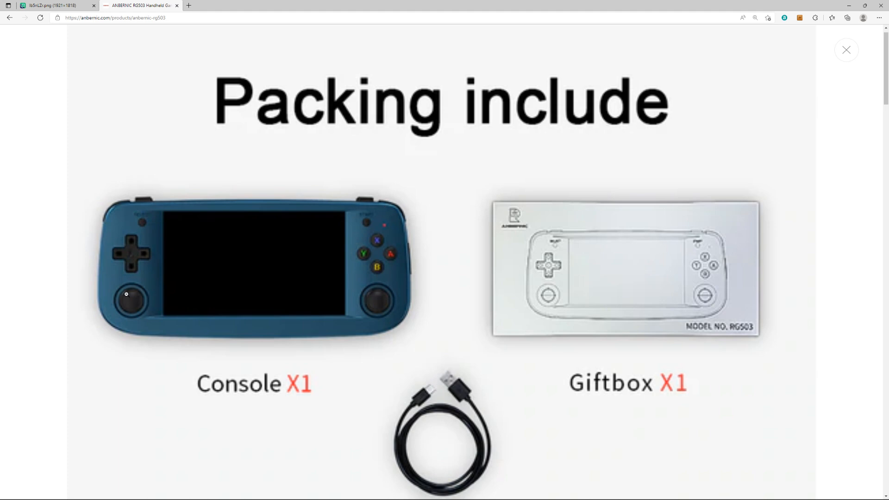
pyautogui.moveTo(378, 269)
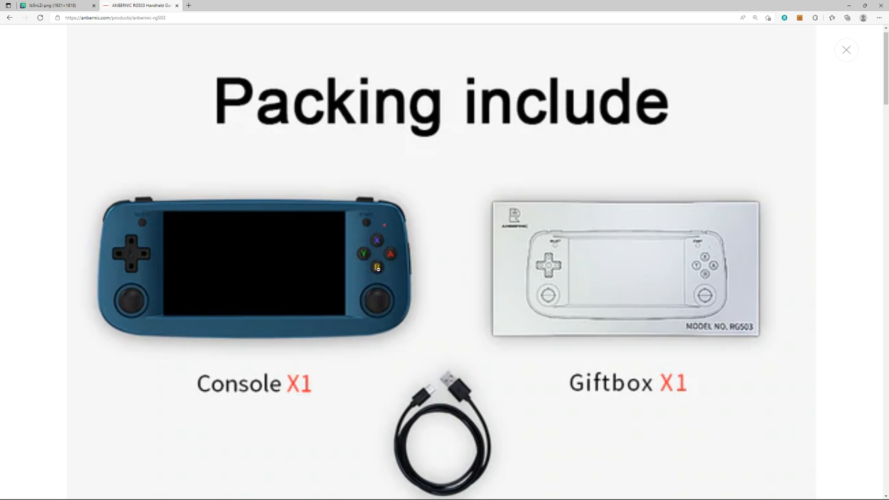
pyautogui.moveTo(356, 340)
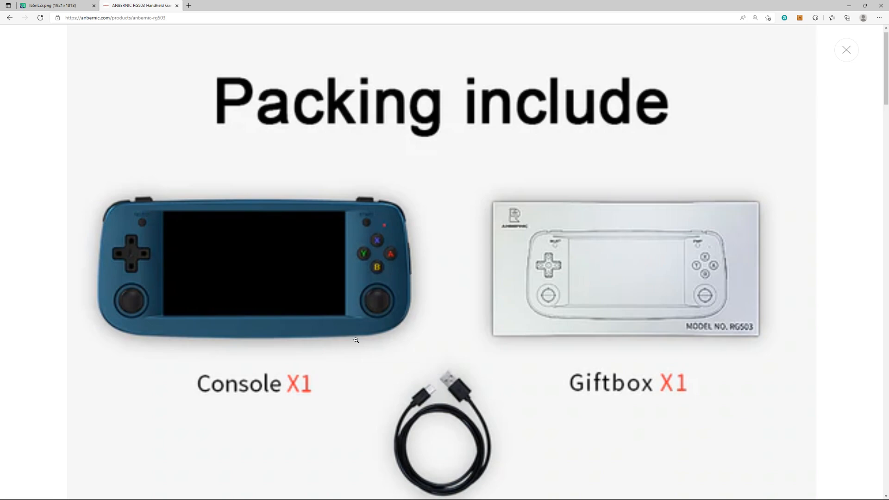
pyautogui.scroll(3)
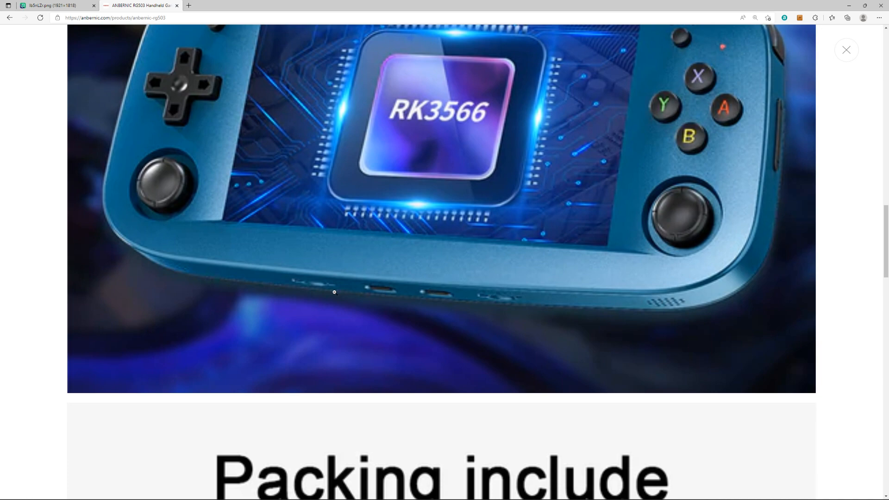
pyautogui.scroll(3)
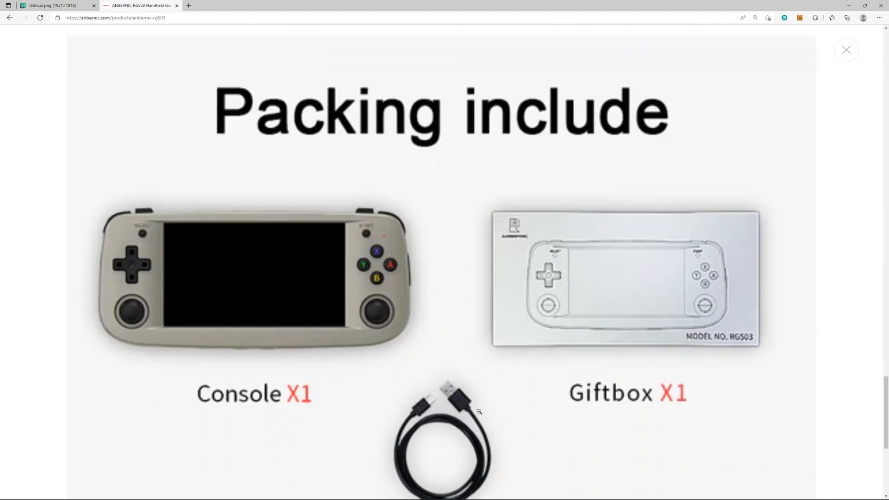
pyautogui.scroll(3)
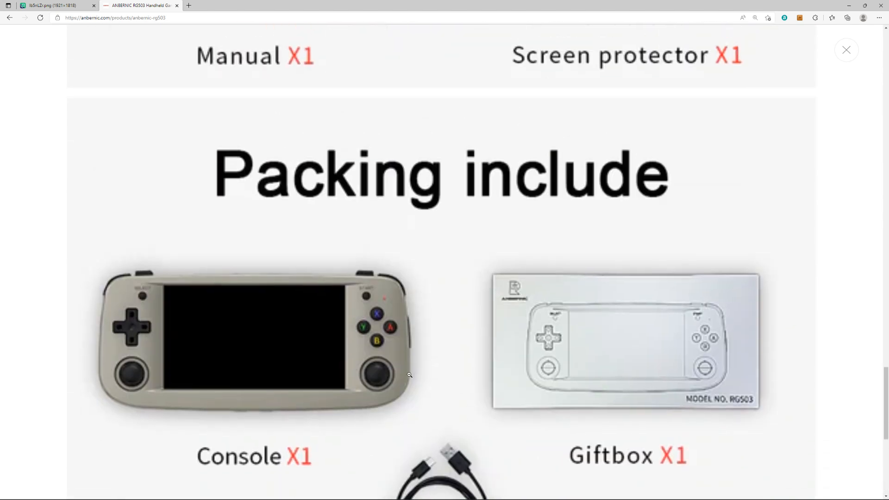
pyautogui.scroll(3)
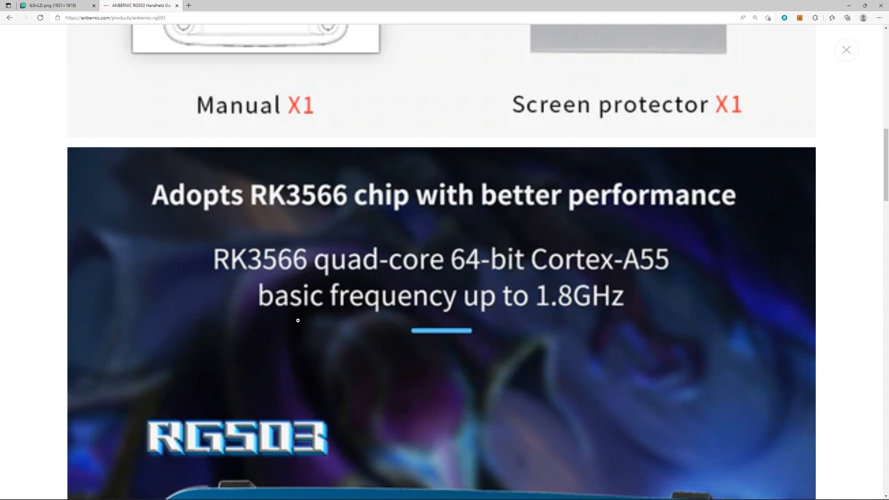
pyautogui.scroll(3)
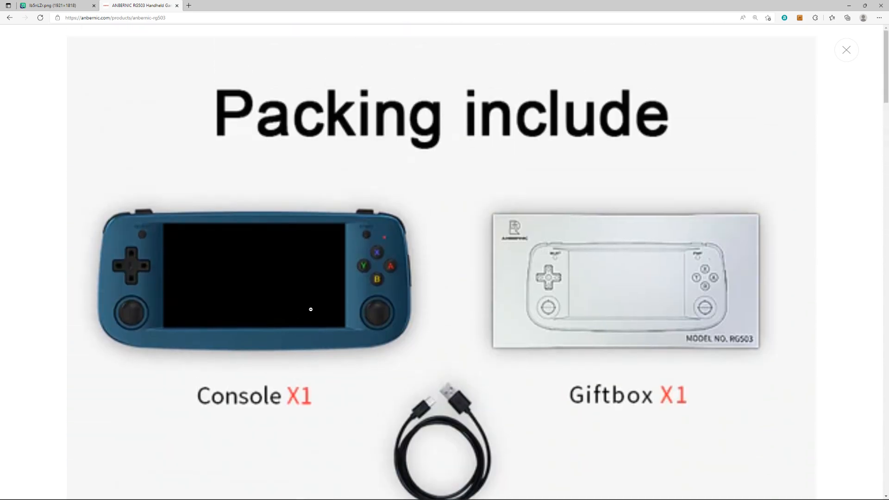
pyautogui.click(51, 5)
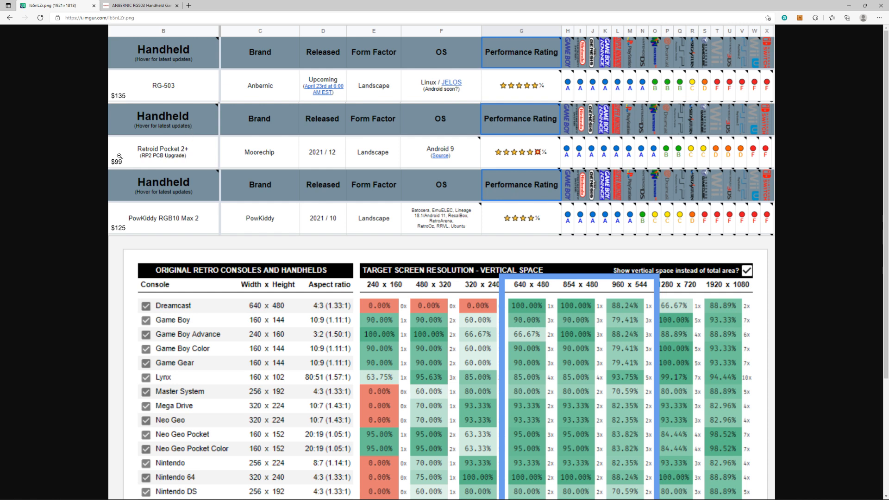
pyautogui.moveTo(850, 200)
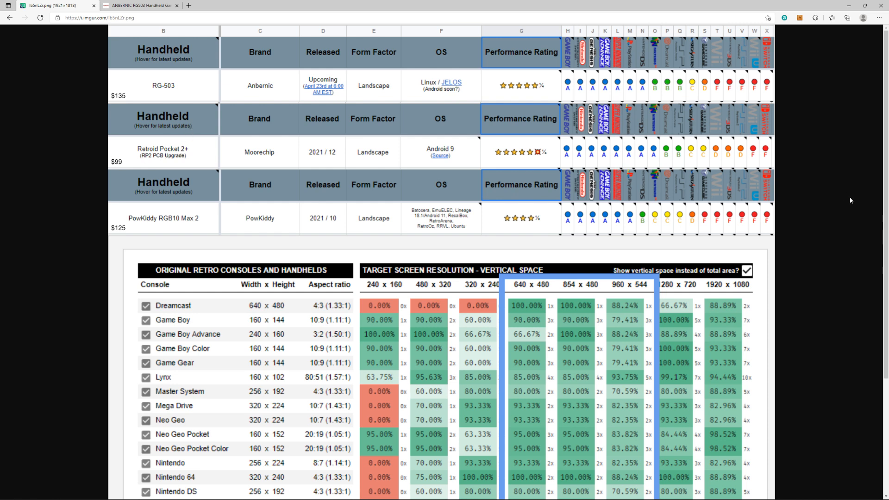
pyautogui.moveTo(340, 182)
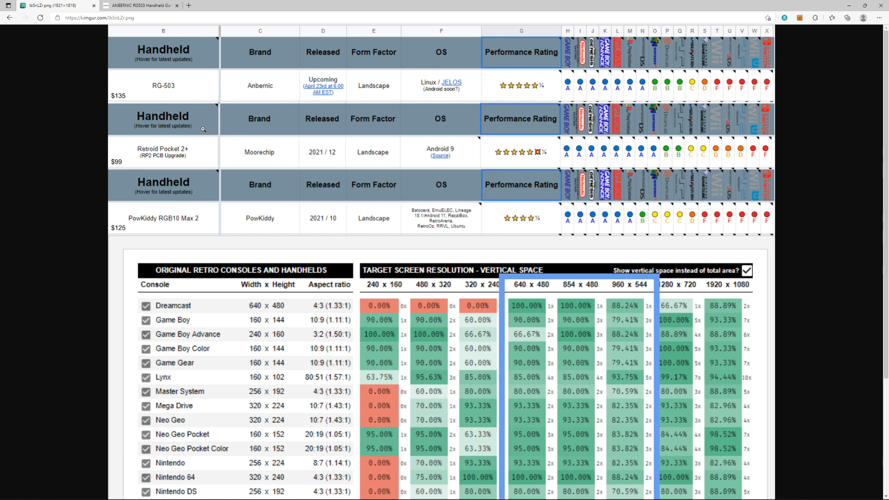
pyautogui.moveTo(151, 138)
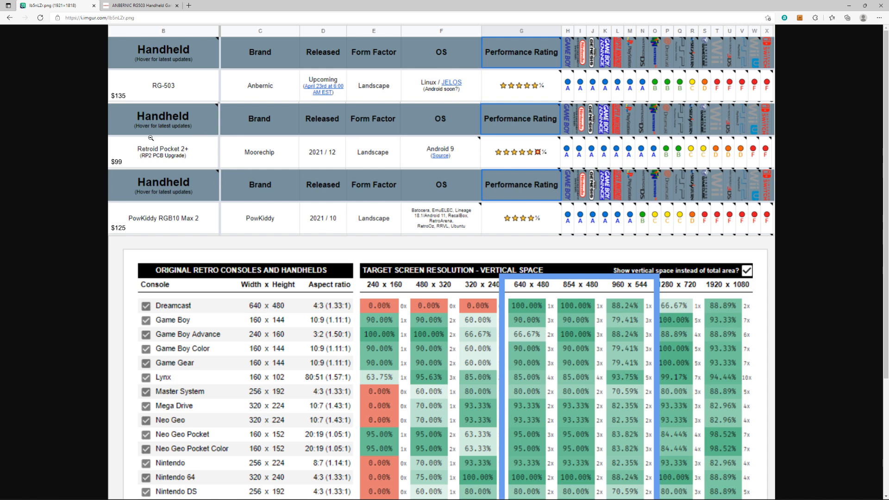
pyautogui.moveTo(228, 156)
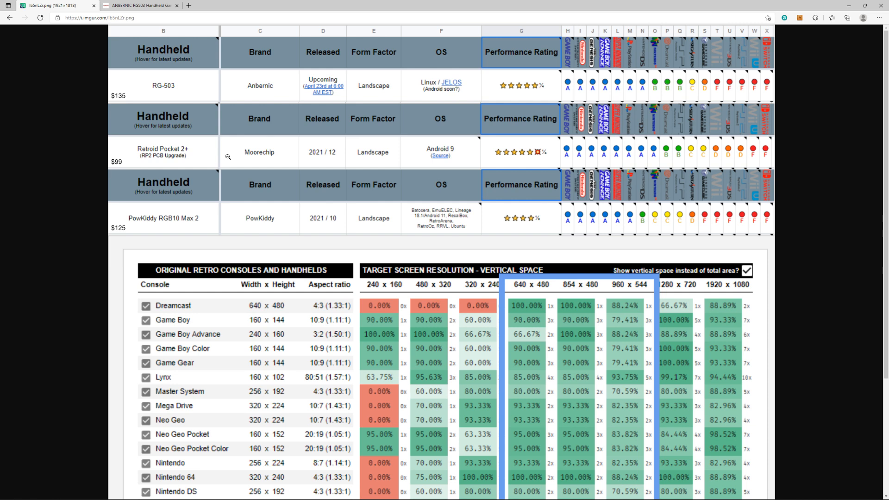
pyautogui.moveTo(155, 198)
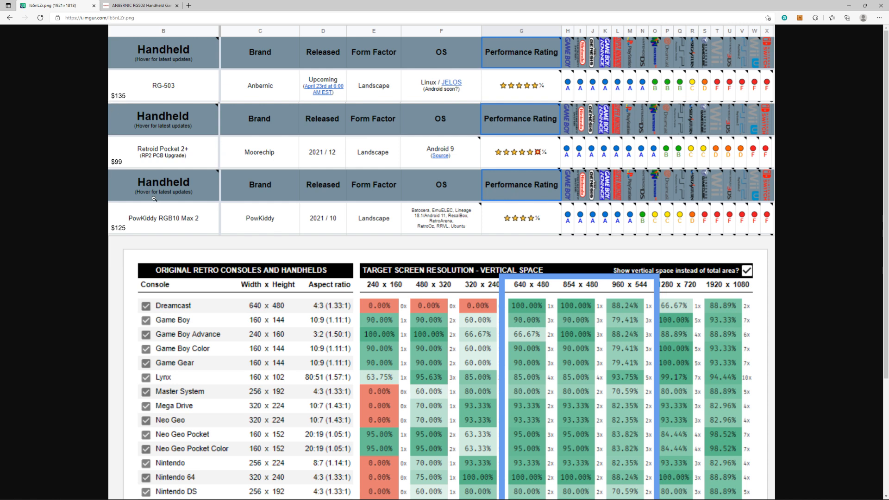
pyautogui.moveTo(151, 166)
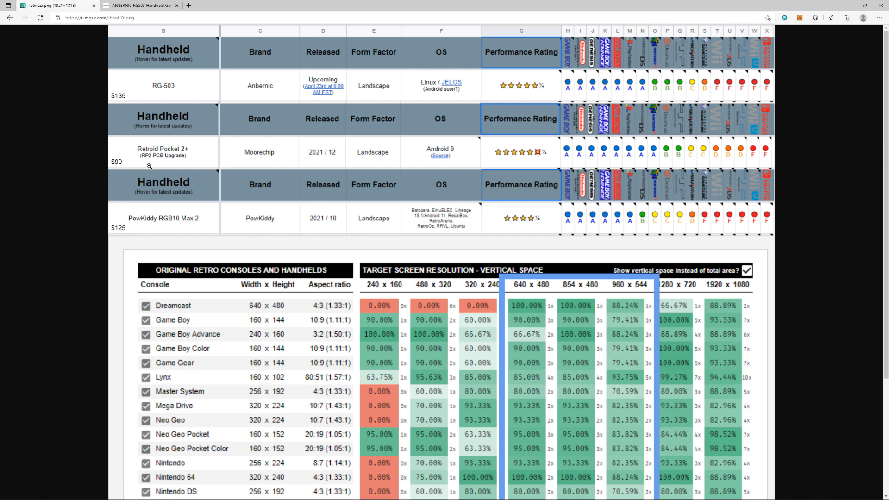
pyautogui.moveTo(176, 65)
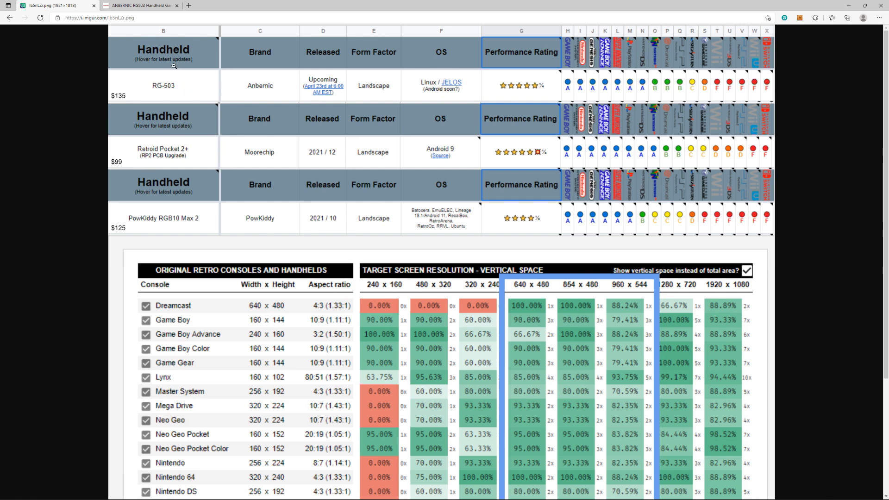
pyautogui.moveTo(246, 275)
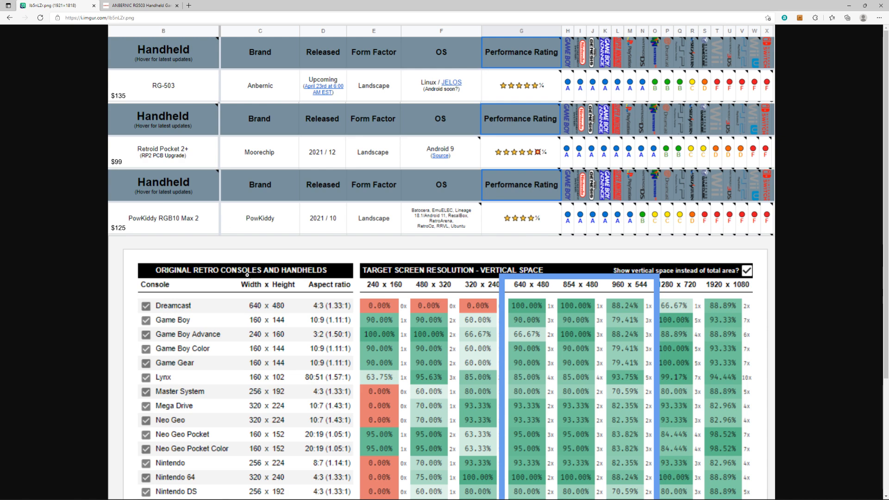
pyautogui.moveTo(193, 235)
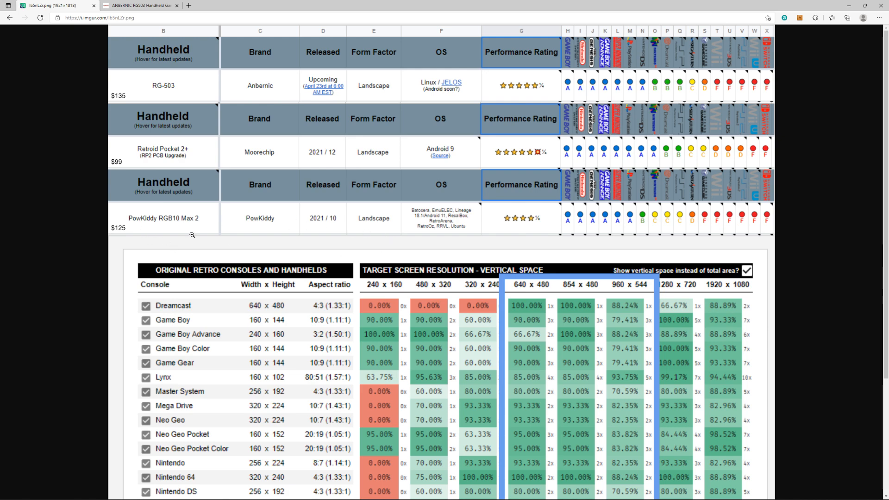
pyautogui.scroll(-3)
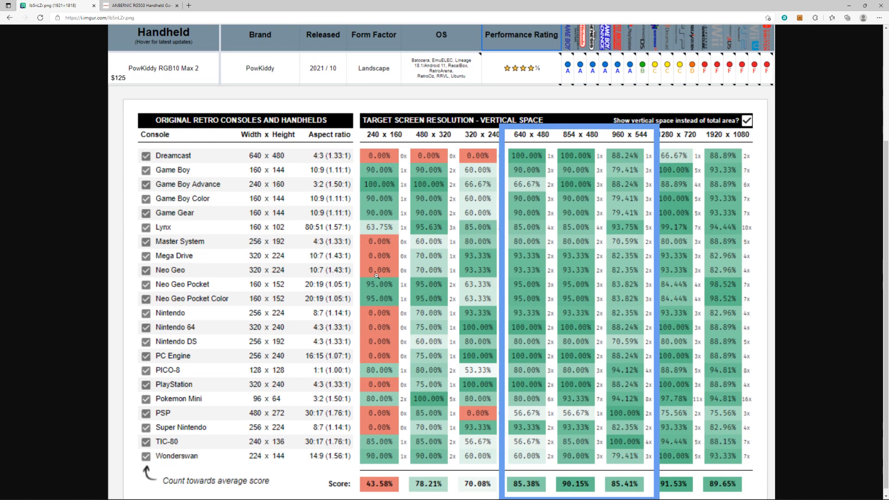
pyautogui.scroll(3)
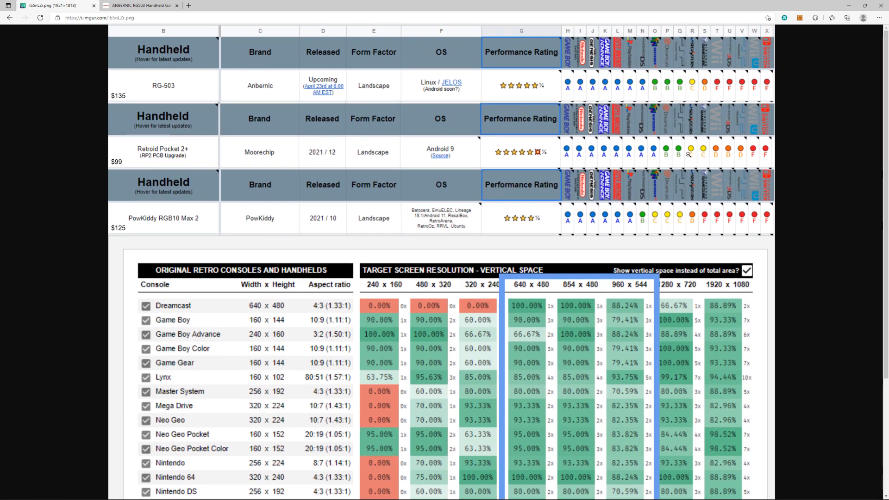
pyautogui.moveTo(287, 73)
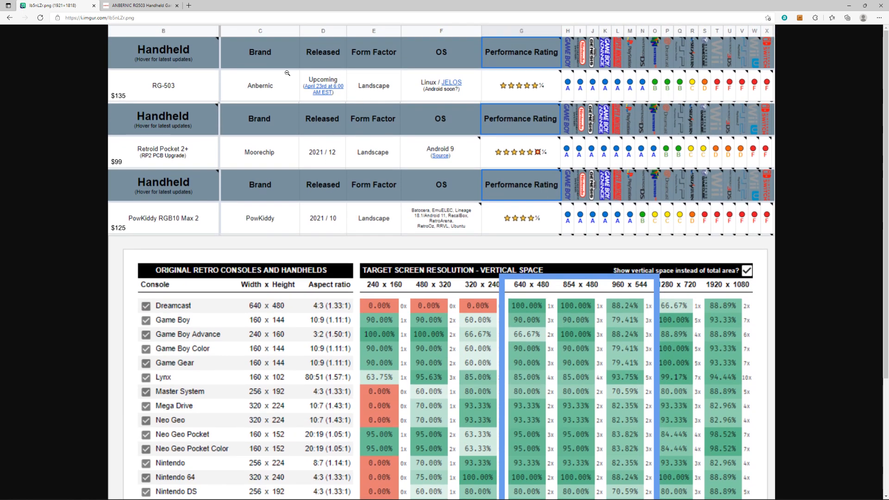
pyautogui.moveTo(319, 222)
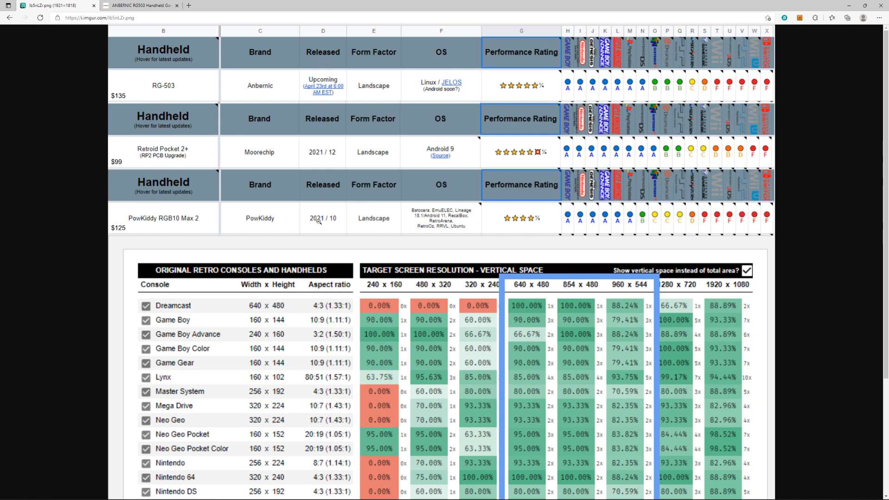
pyautogui.moveTo(435, 80)
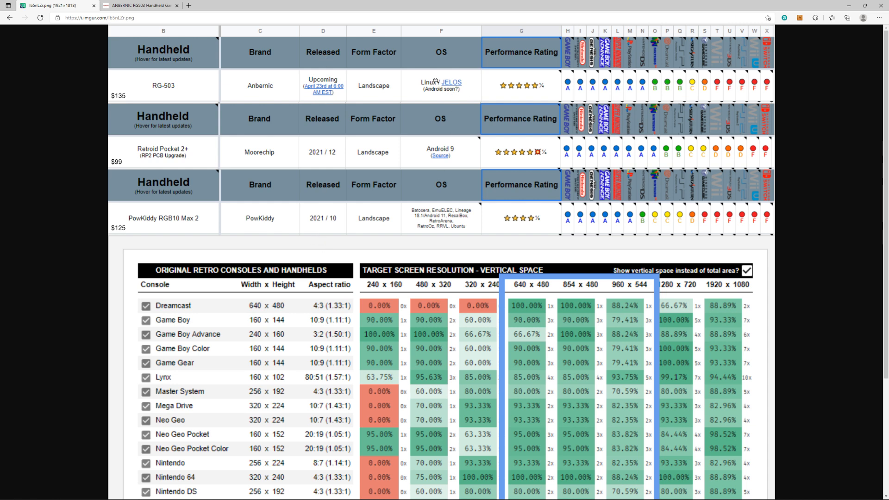
pyautogui.moveTo(323, 93)
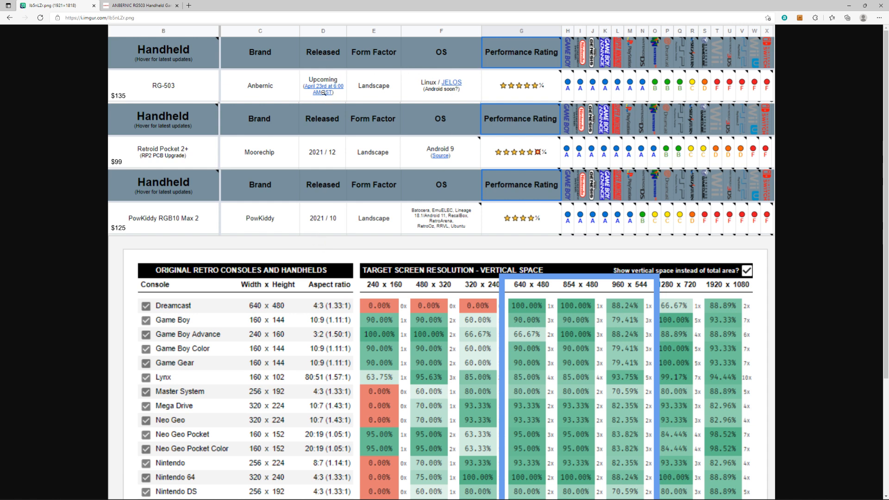
pyautogui.moveTo(309, 75)
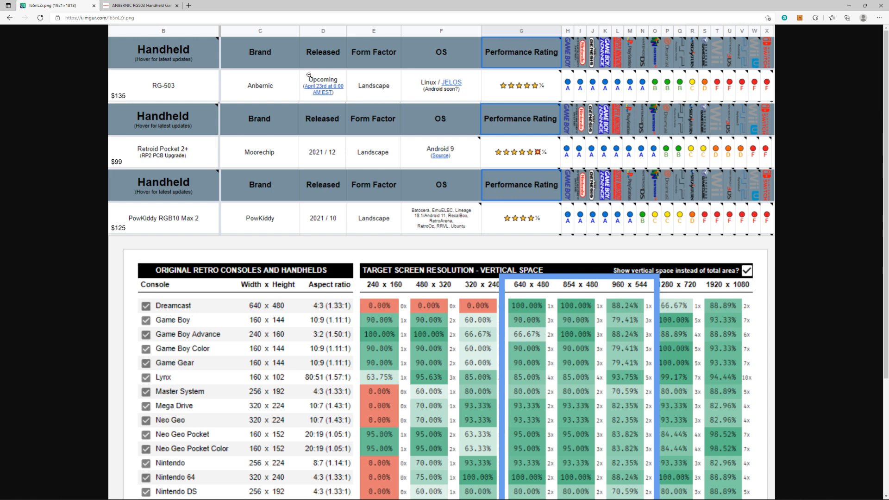
pyautogui.moveTo(467, 79)
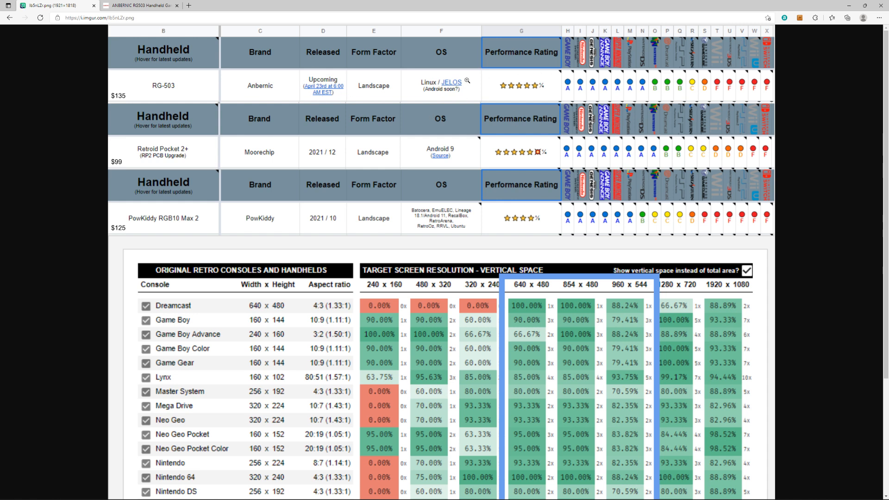
pyautogui.moveTo(406, 118)
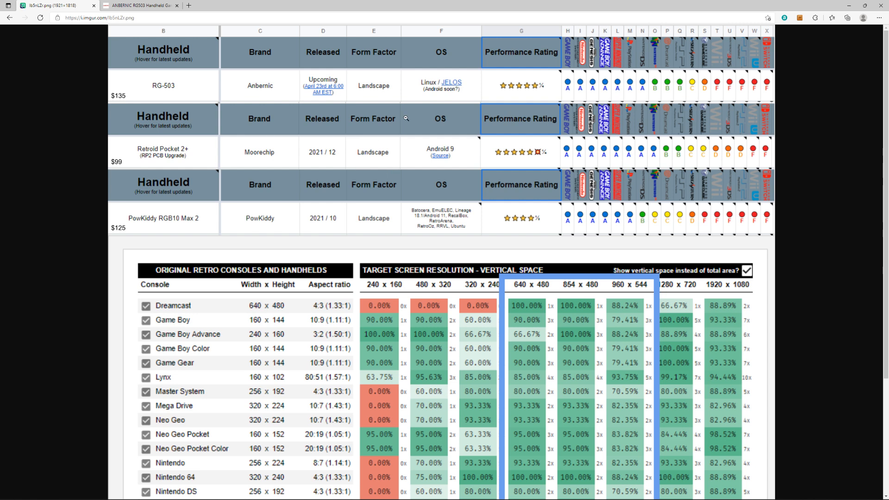
pyautogui.moveTo(453, 96)
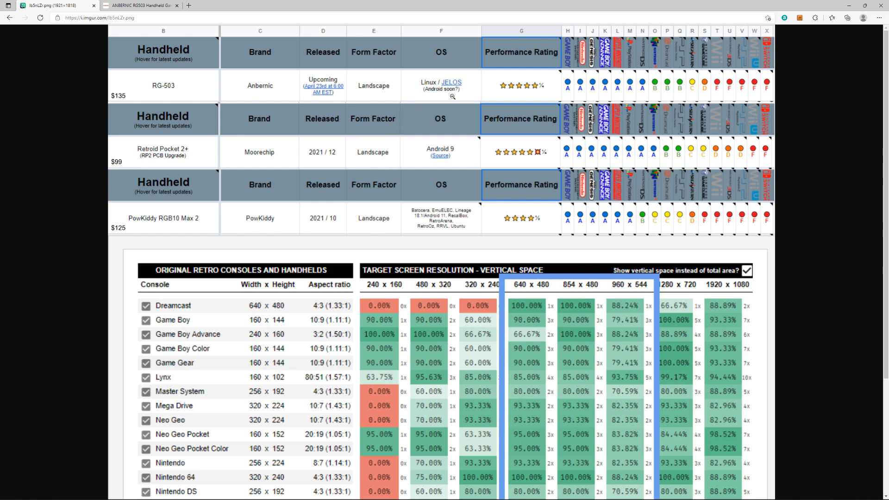
pyautogui.moveTo(461, 178)
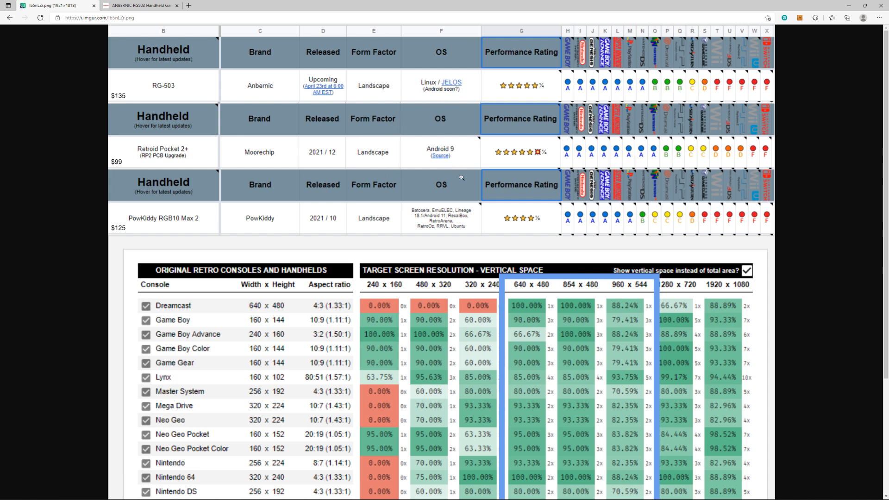
pyautogui.moveTo(145, 220)
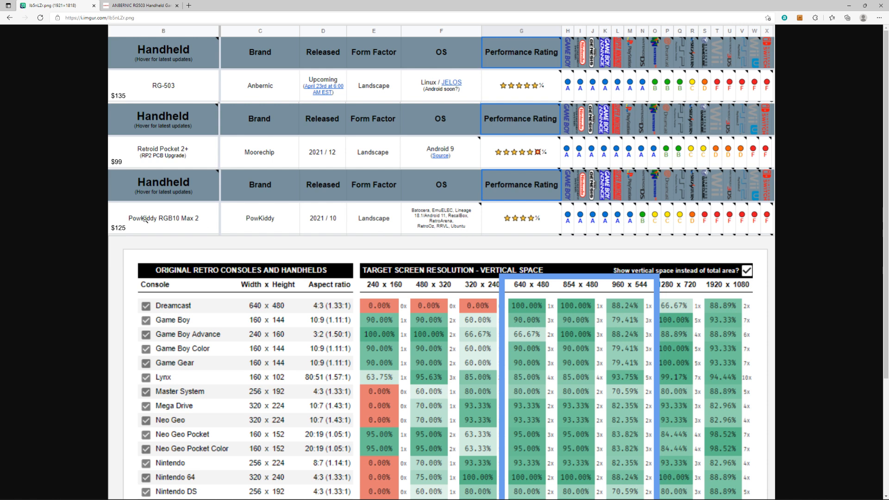
pyautogui.moveTo(448, 225)
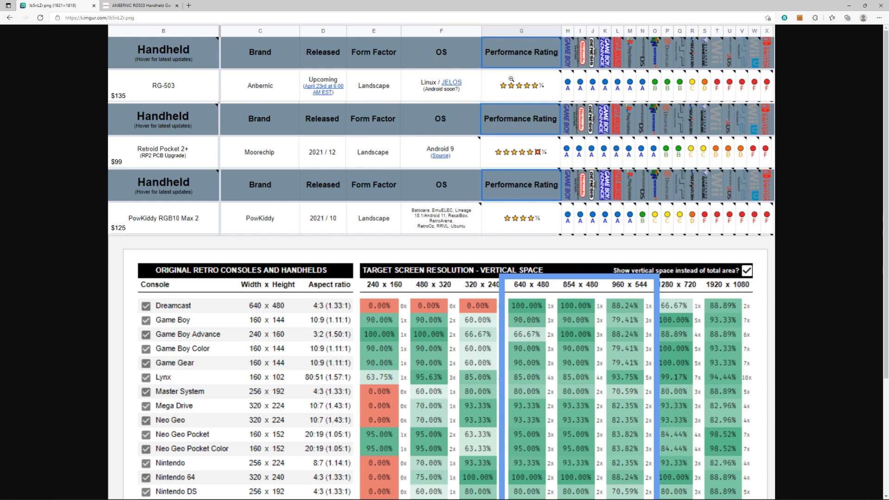
pyautogui.moveTo(194, 226)
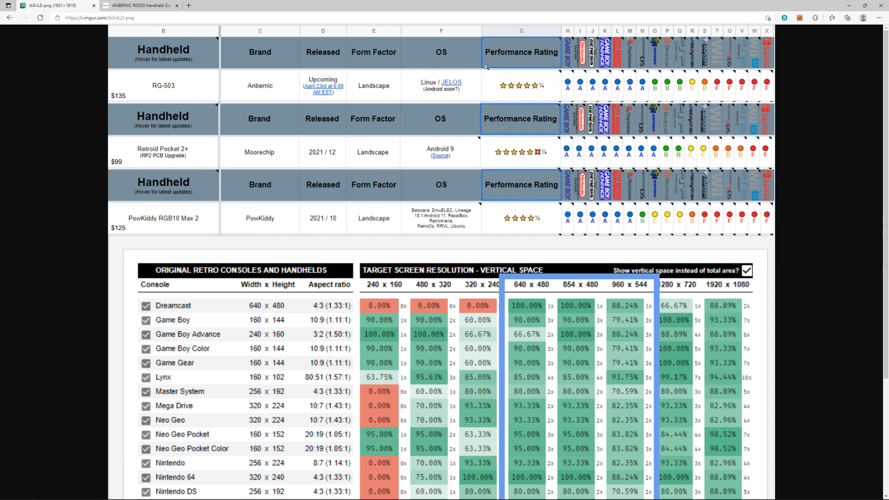
pyautogui.moveTo(543, 149)
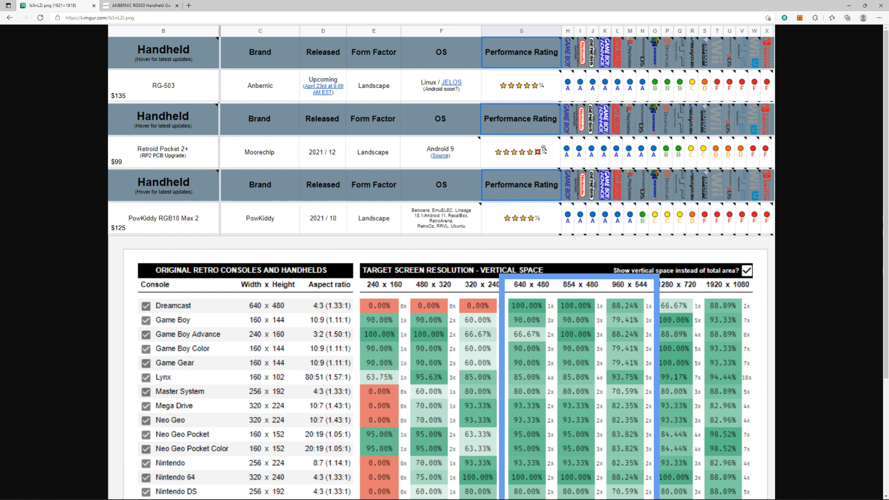
pyautogui.moveTo(638, 85)
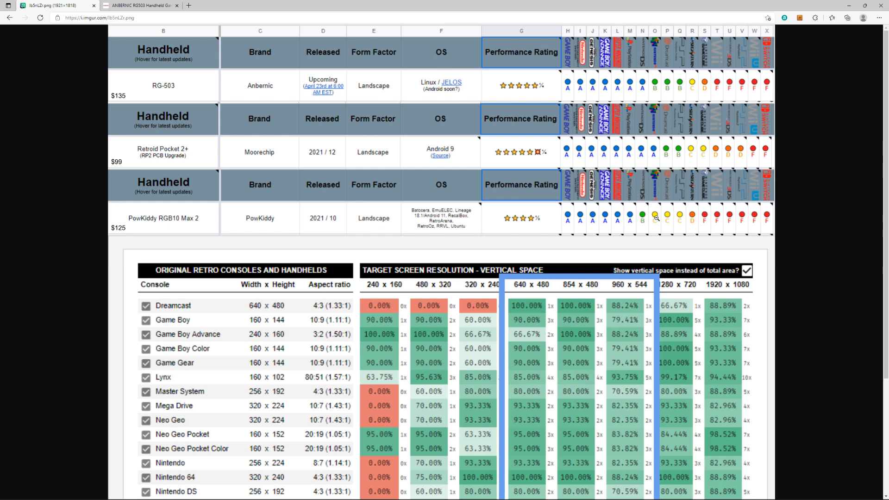
pyautogui.moveTo(652, 155)
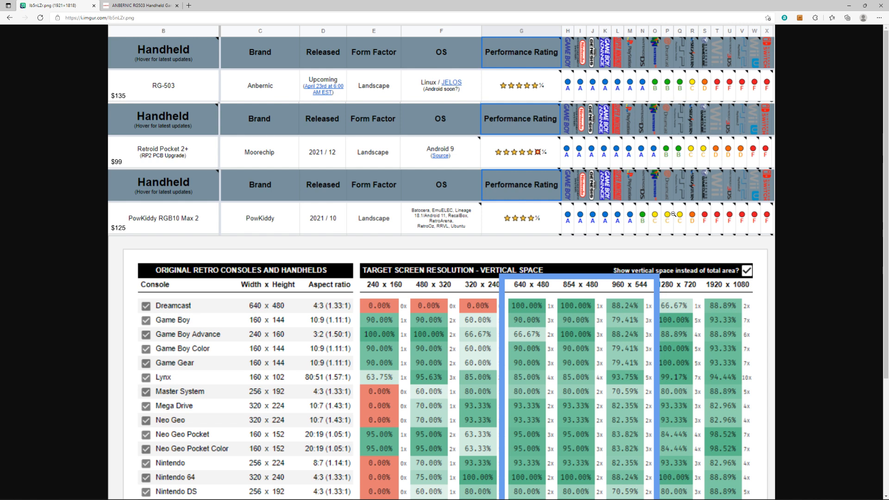
pyautogui.moveTo(718, 103)
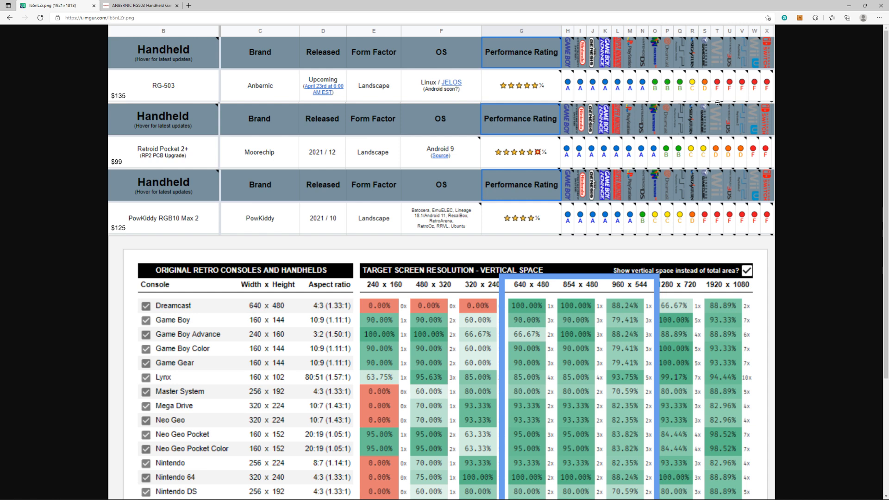
pyautogui.moveTo(707, 160)
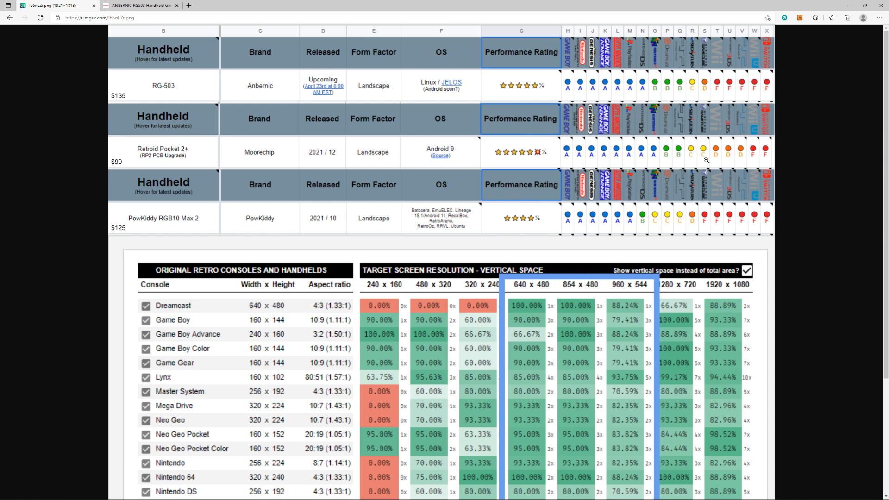
pyautogui.moveTo(191, 228)
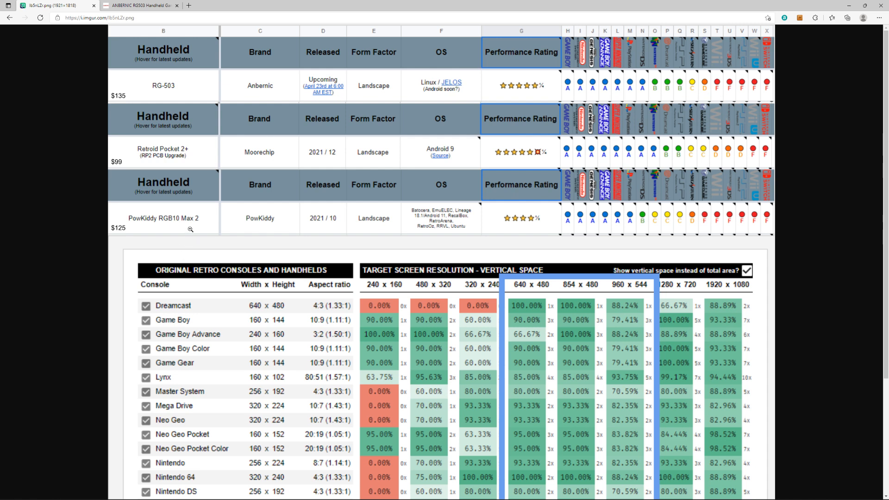
pyautogui.moveTo(697, 71)
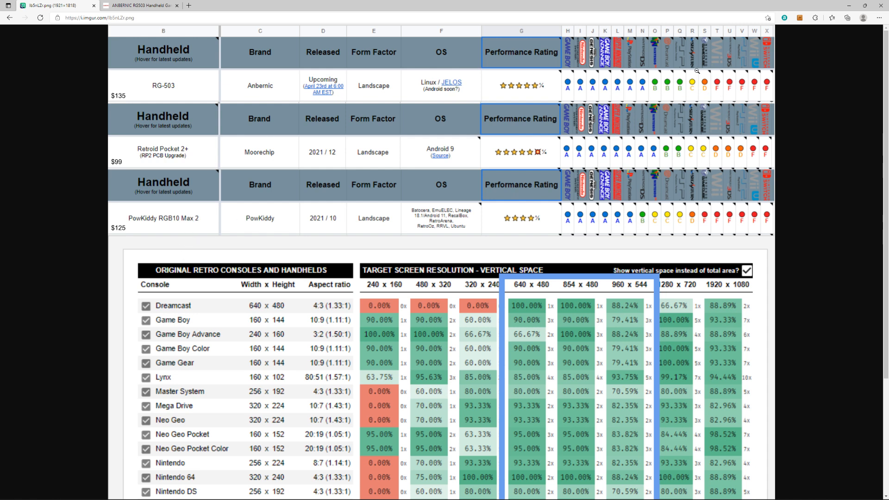
pyautogui.moveTo(703, 83)
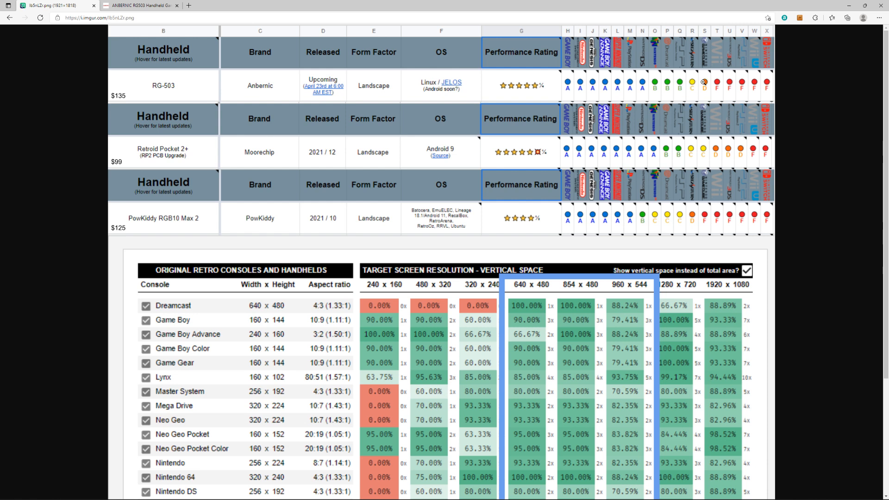
pyautogui.moveTo(731, 159)
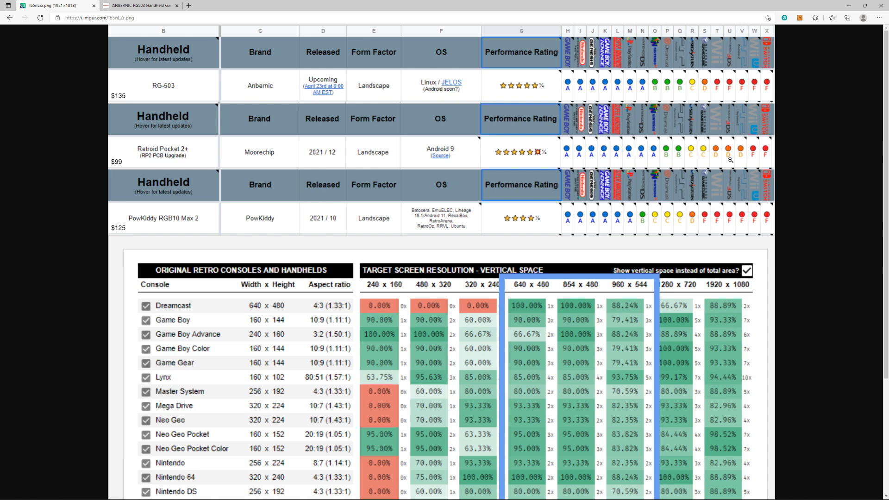
pyautogui.moveTo(707, 73)
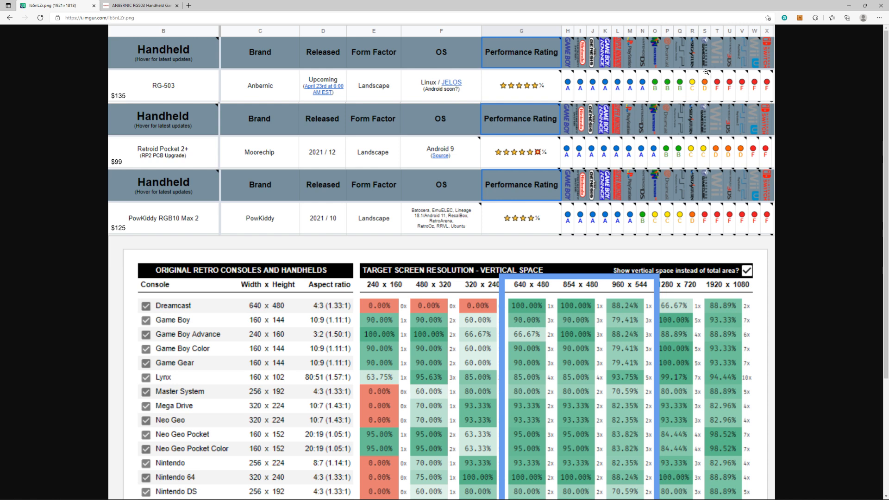
pyautogui.moveTo(712, 93)
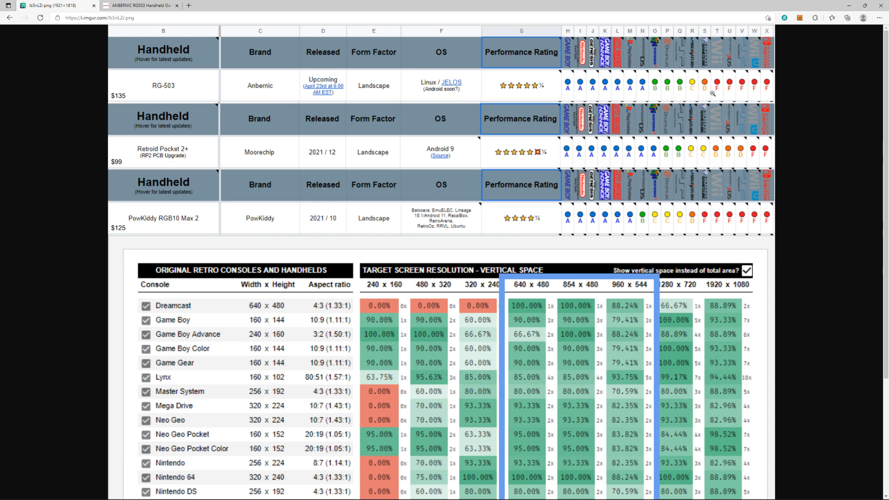
pyautogui.moveTo(718, 159)
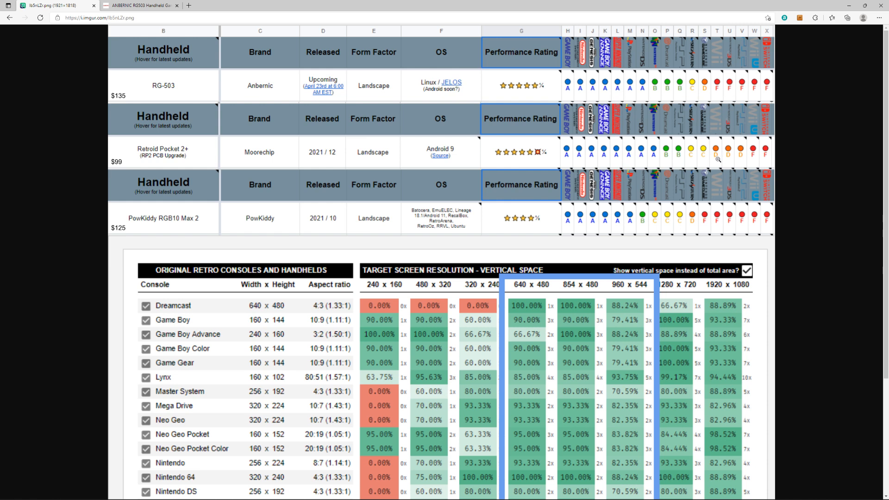
pyautogui.moveTo(748, 163)
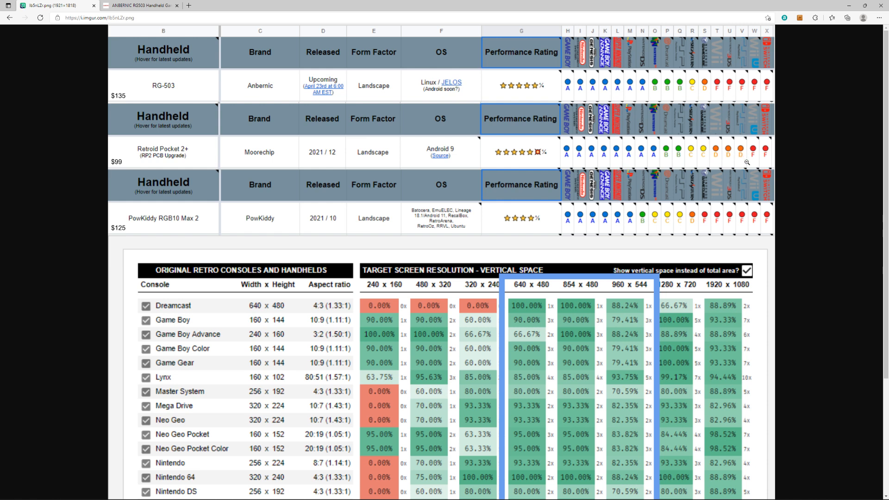
pyautogui.moveTo(802, 140)
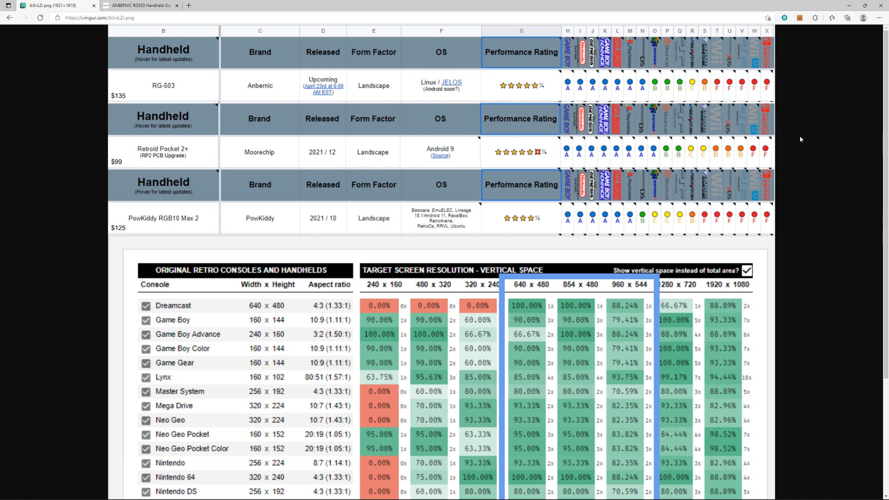
pyautogui.moveTo(527, 131)
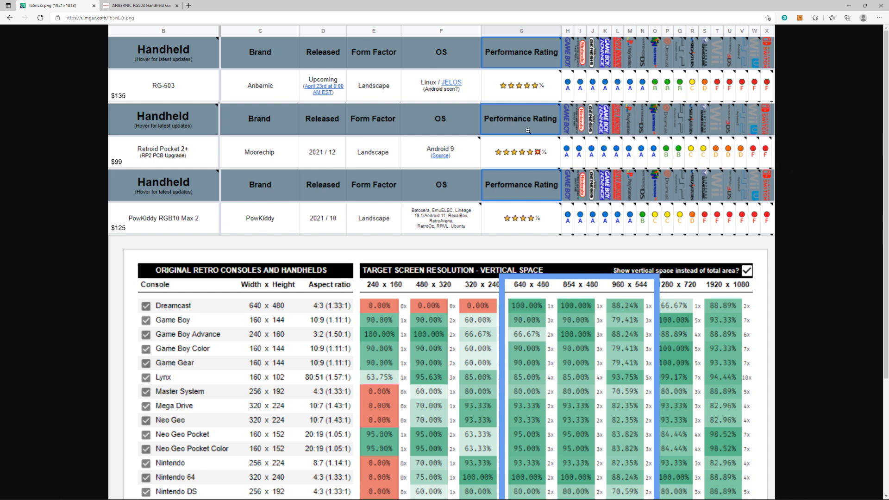
pyautogui.moveTo(669, 211)
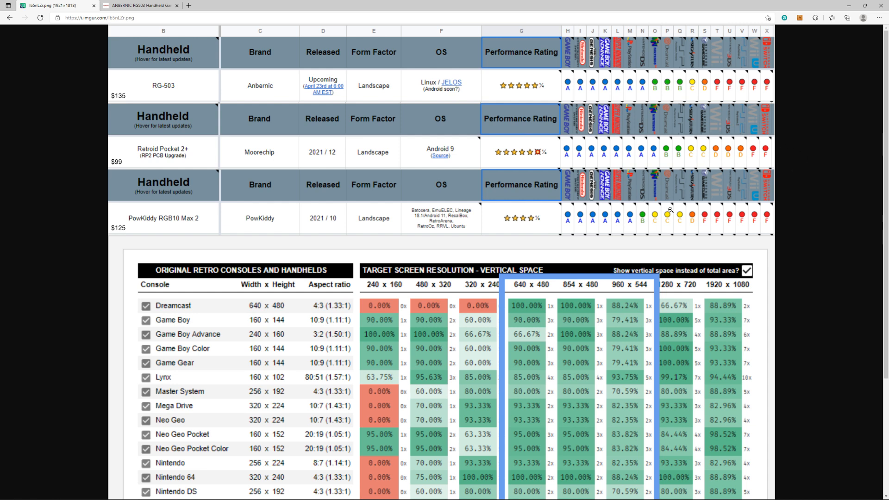
pyautogui.moveTo(158, 100)
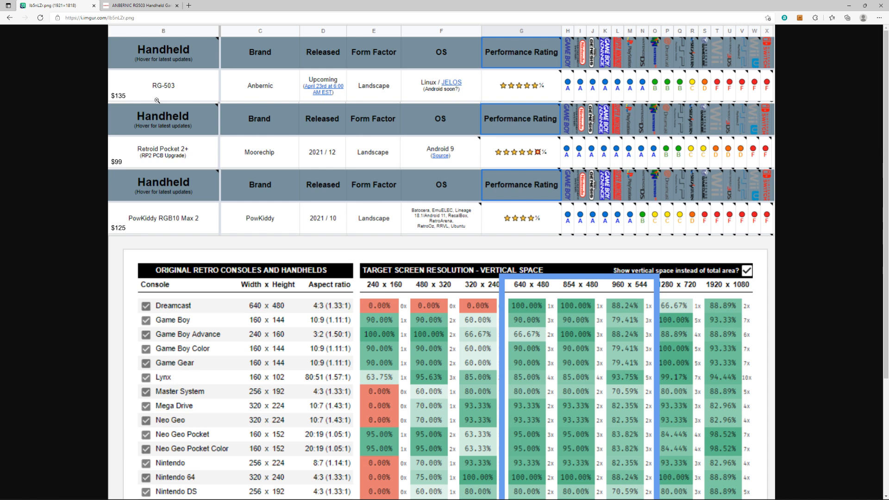
pyautogui.moveTo(83, 129)
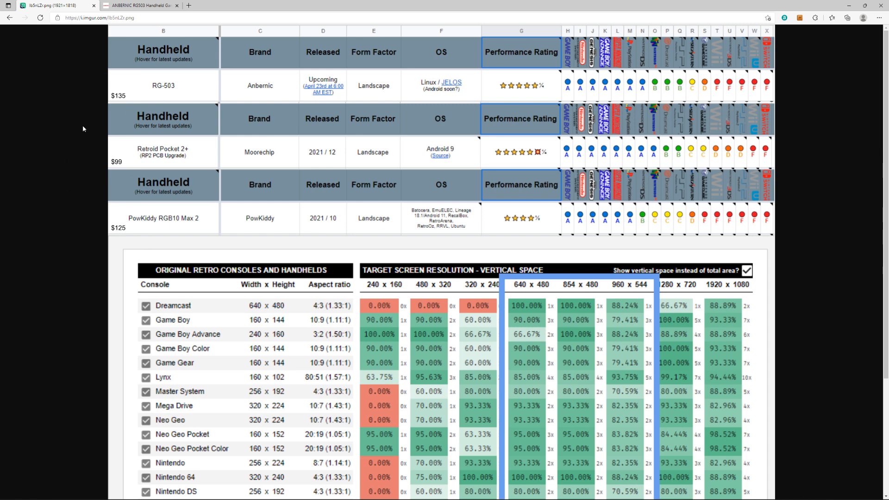
pyautogui.moveTo(123, 367)
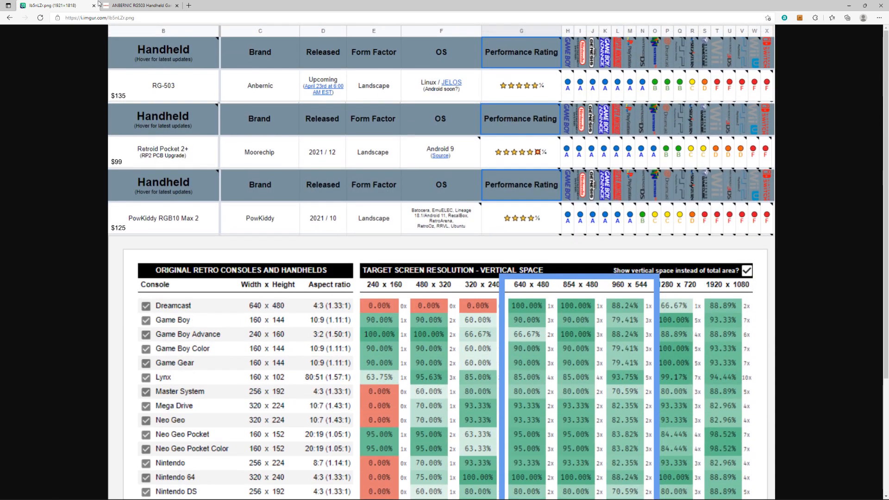
pyautogui.moveTo(665, 4)
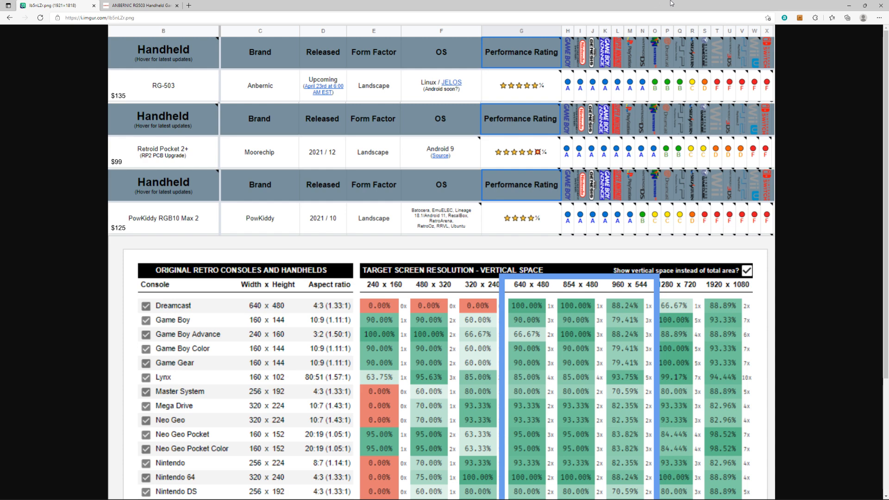
# Step: Return to the RG503 product page and close the enlarged packing image
pyautogui.click(140, 5)
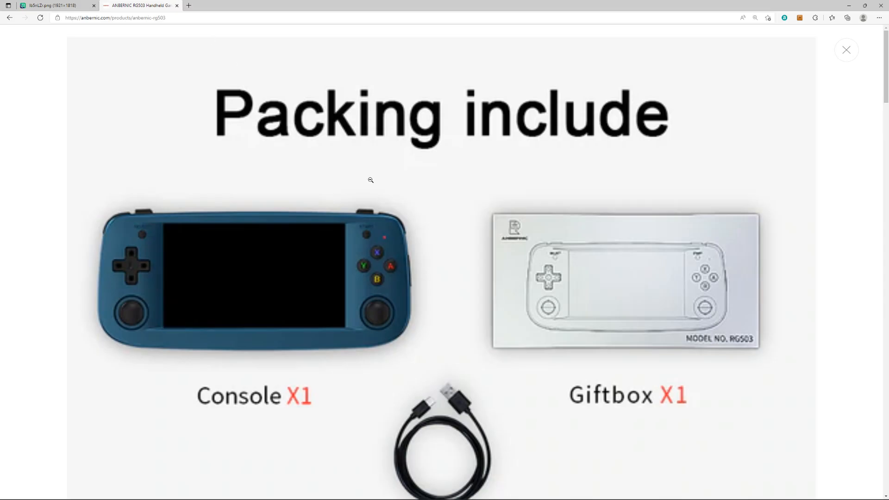
pyautogui.scroll(-3)
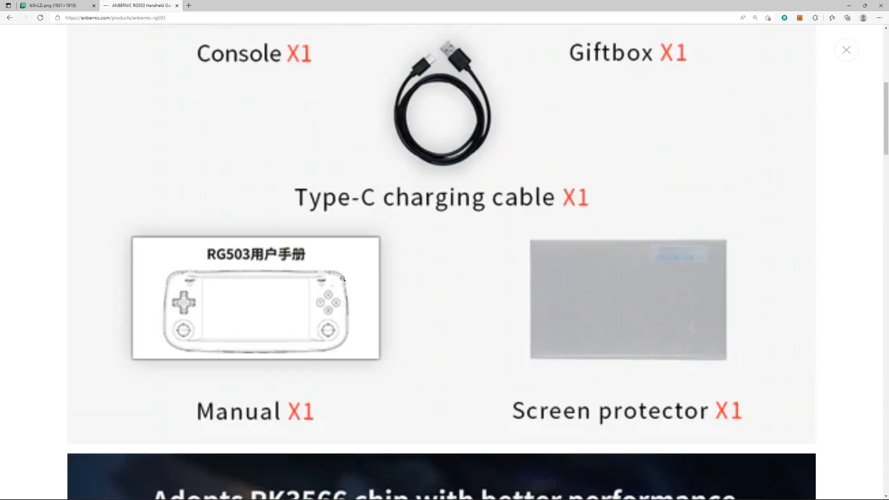
pyautogui.click(140, 6)
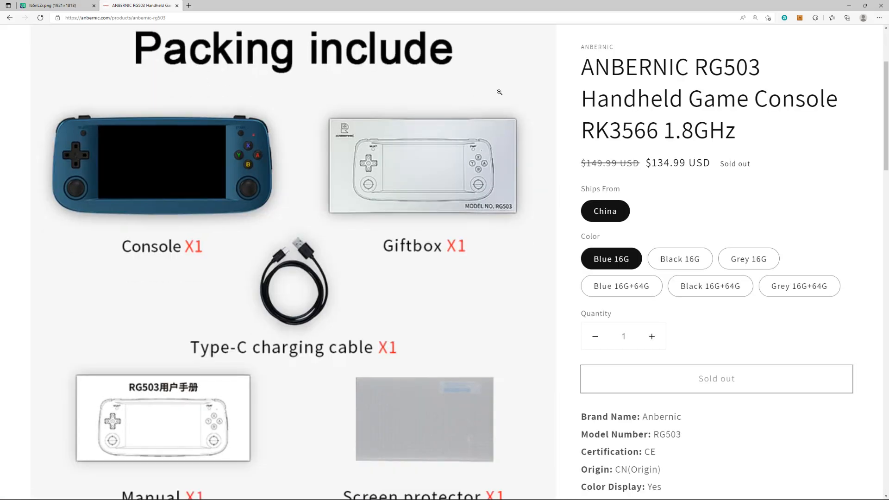
pyautogui.scroll(3)
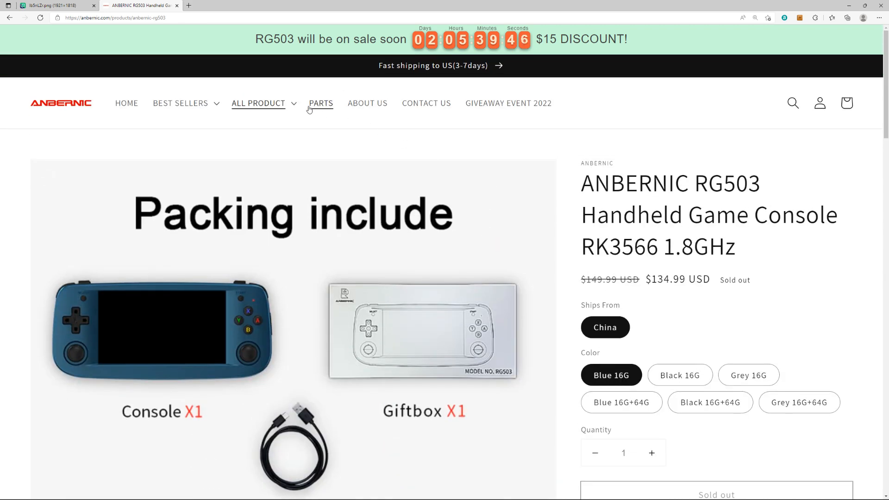
# Step: Navigate via All Product > New Arrivals to the RG552 product page
pyautogui.click(258, 103)
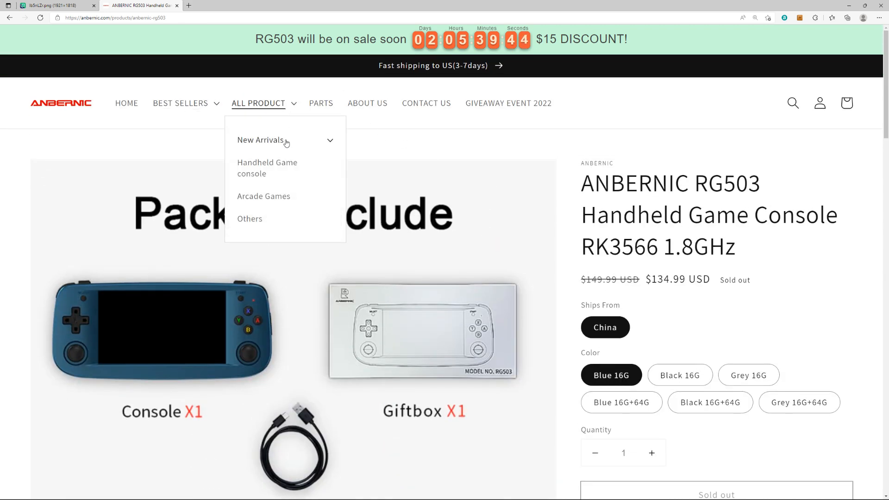
pyautogui.click(261, 140)
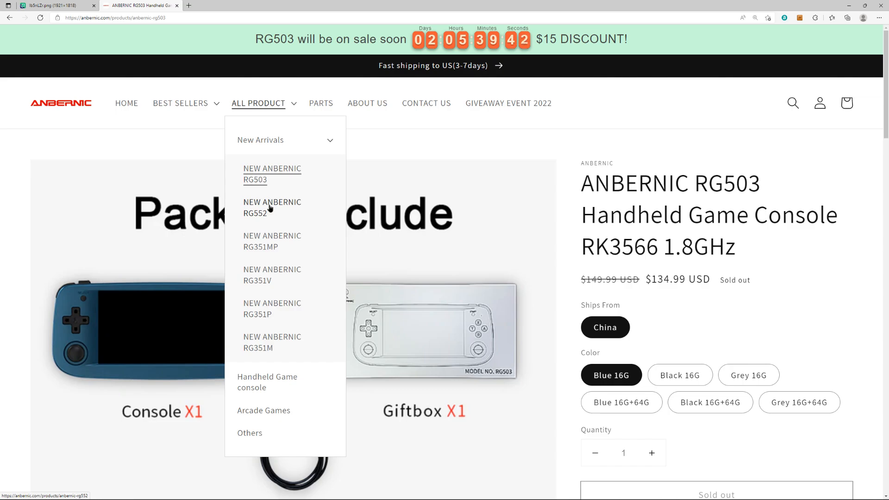
pyautogui.click(273, 207)
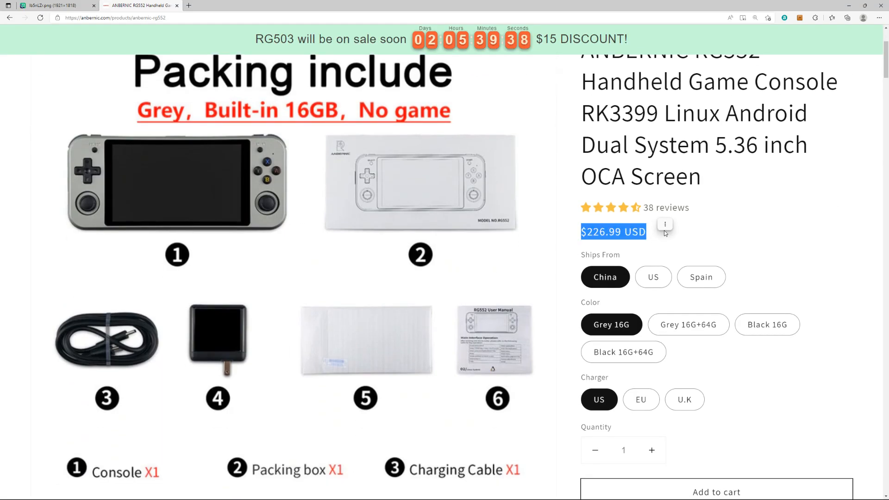
pyautogui.moveTo(544, 203)
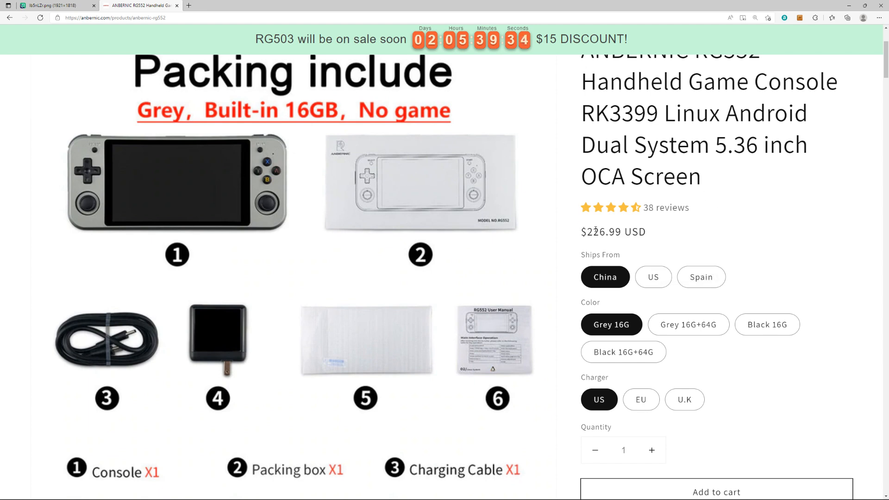
# Step: Highlight the RG552's $226.99 price
pyautogui.doubleClick(613, 232)
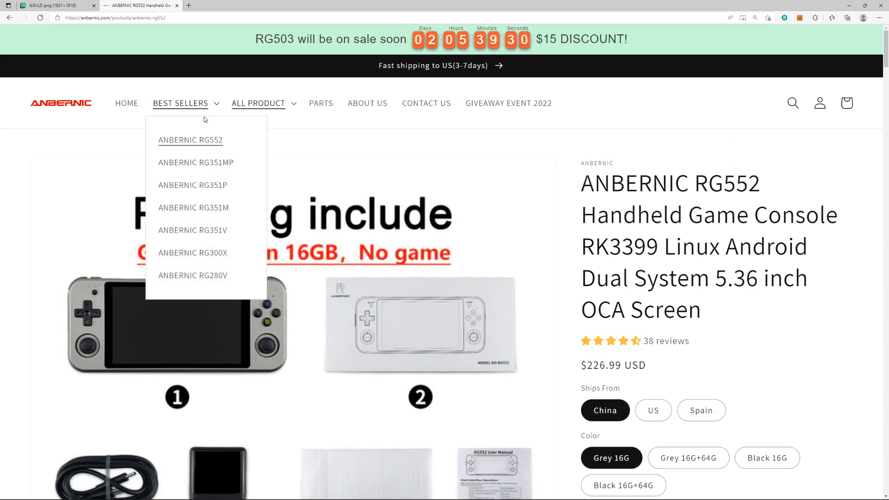
pyautogui.moveTo(206, 211)
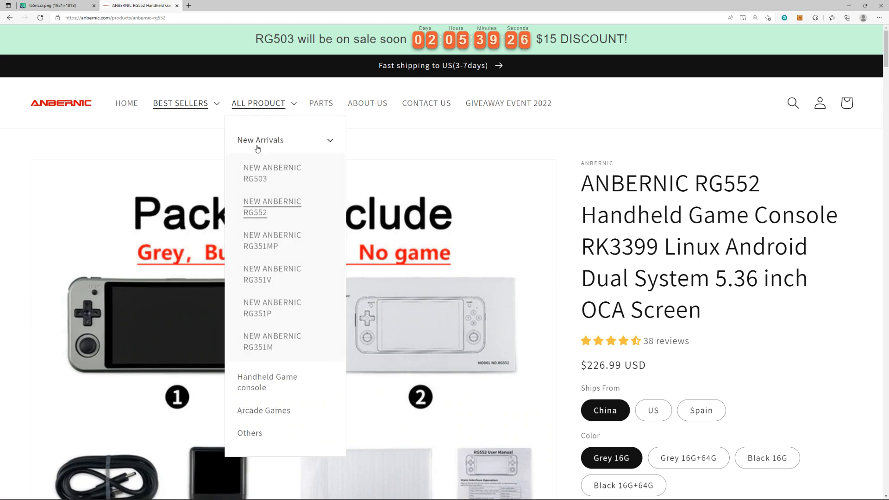
# Step: Return to the RG503 page via New Arrivals and scroll through its packing photos and RK3566 banner
pyautogui.click(273, 174)
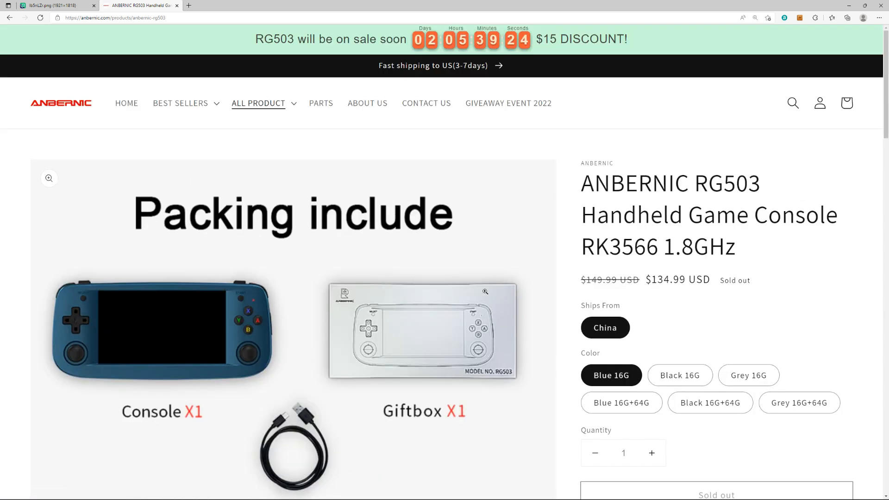
pyautogui.moveTo(474, 65)
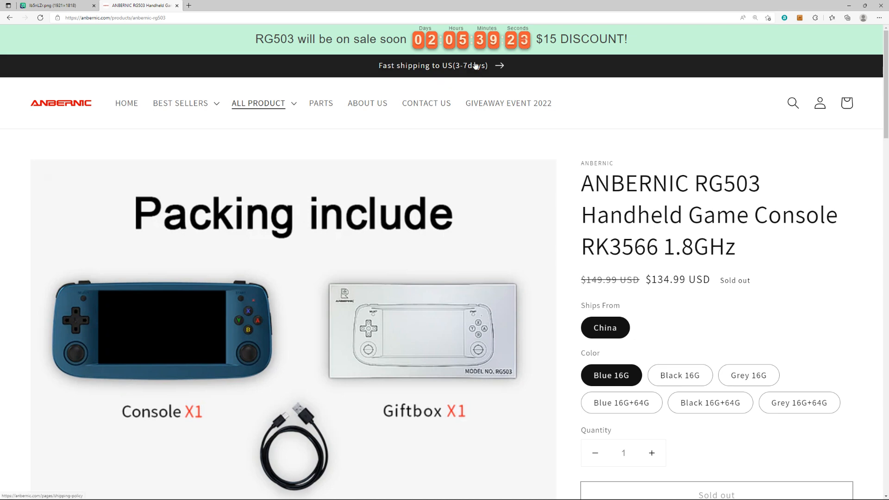
pyautogui.scroll(-3)
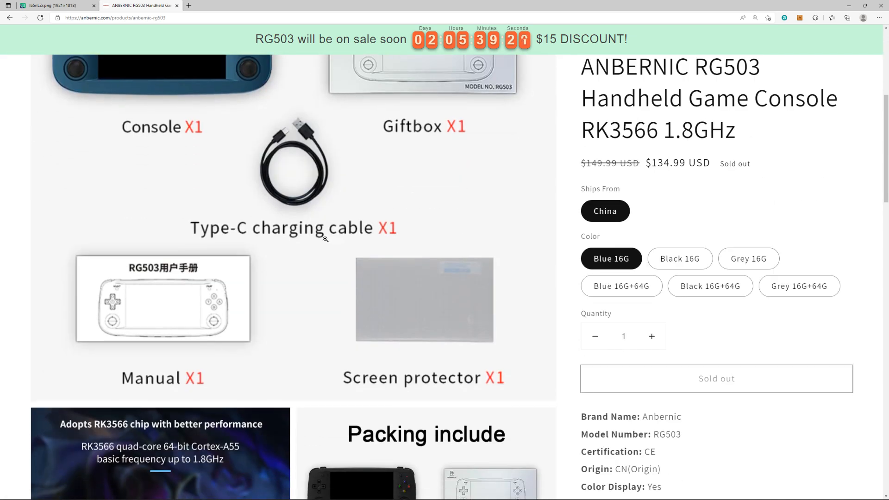
pyautogui.scroll(-3)
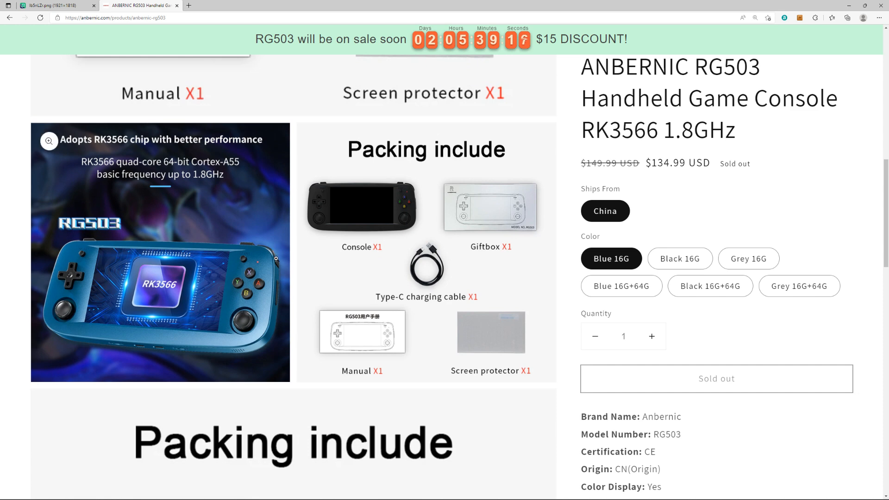
pyautogui.moveTo(651, 50)
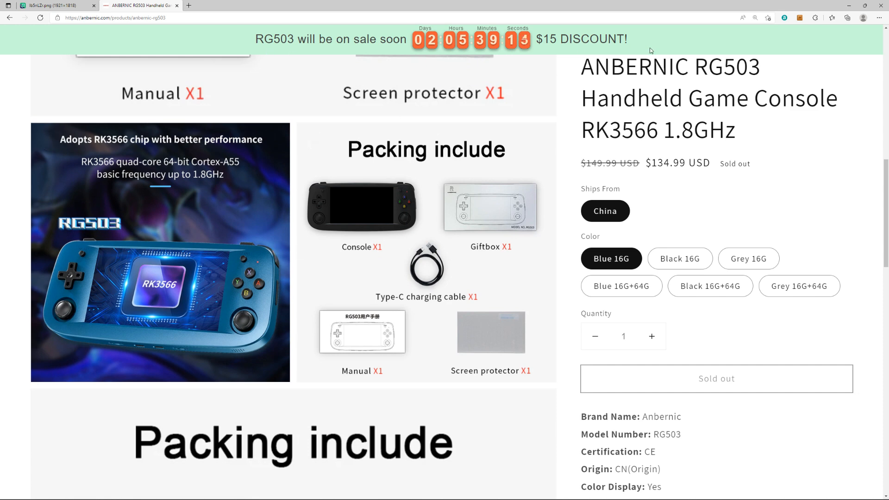
pyautogui.moveTo(879, 100)
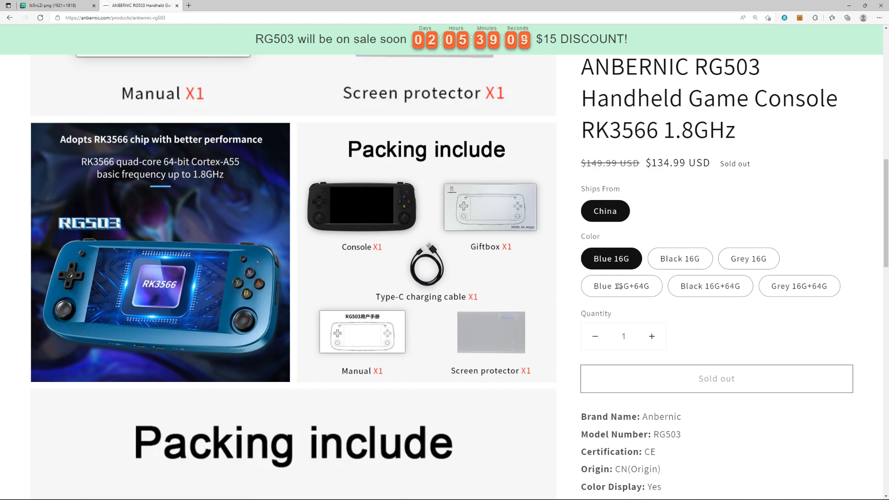
pyautogui.scroll(-3)
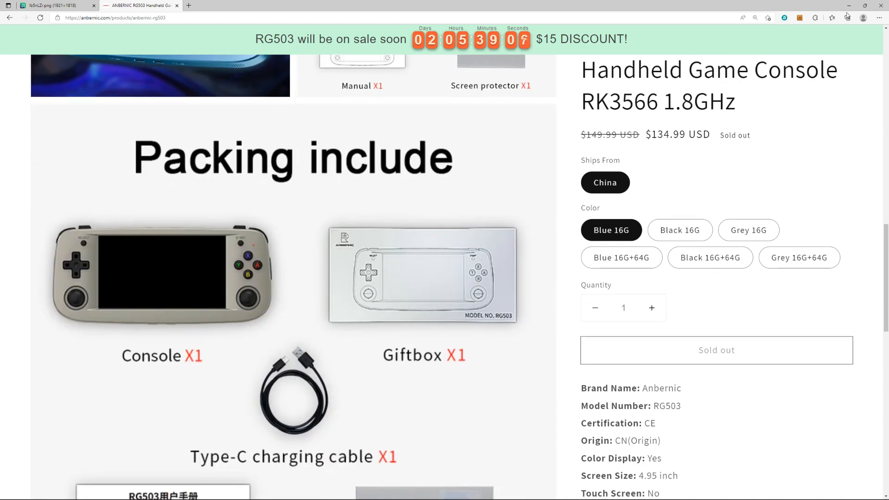